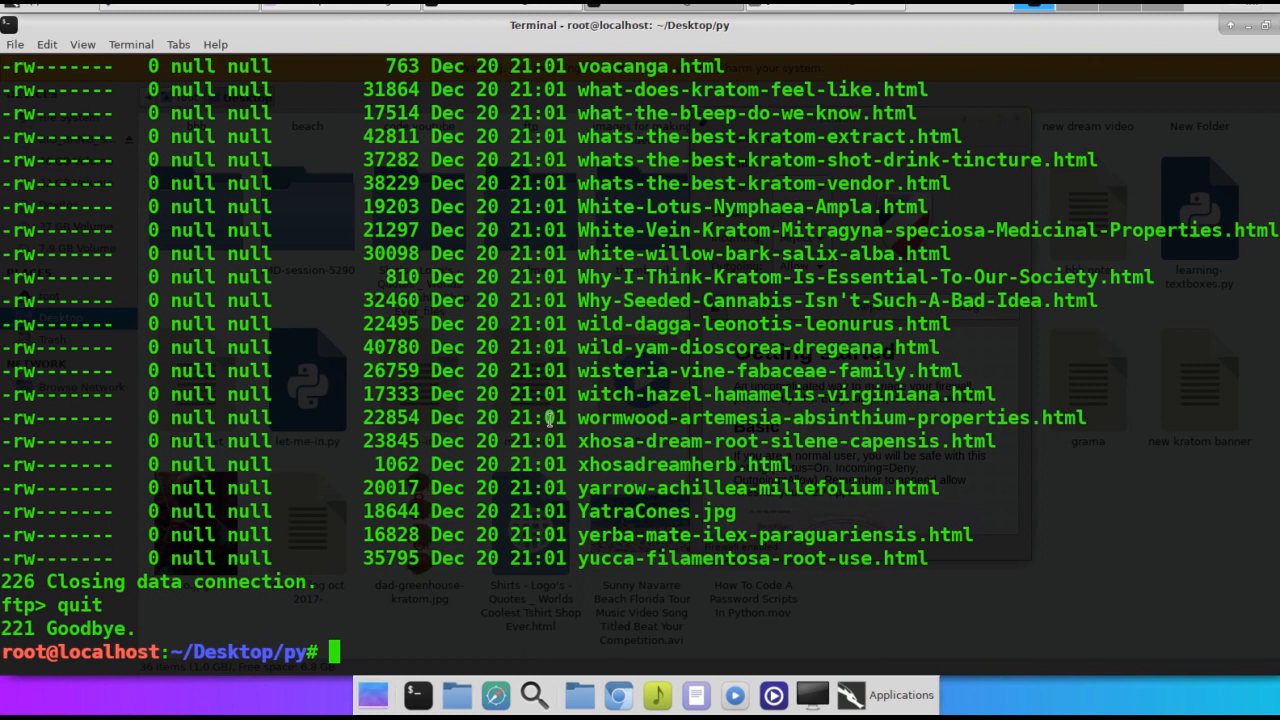
# Confirm the working directory with pwd, then start ftp -i to the 192.168 server on port 2121
pyautogui.write('pwd')
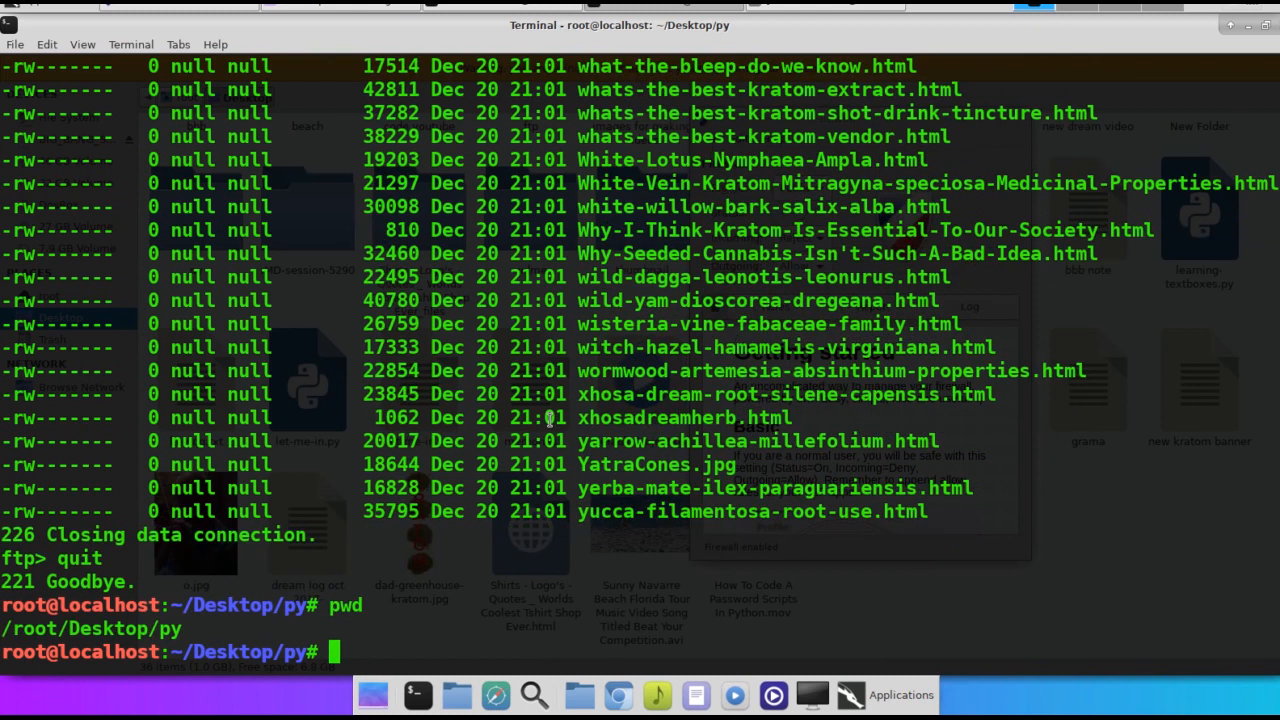
pyautogui.write('f')
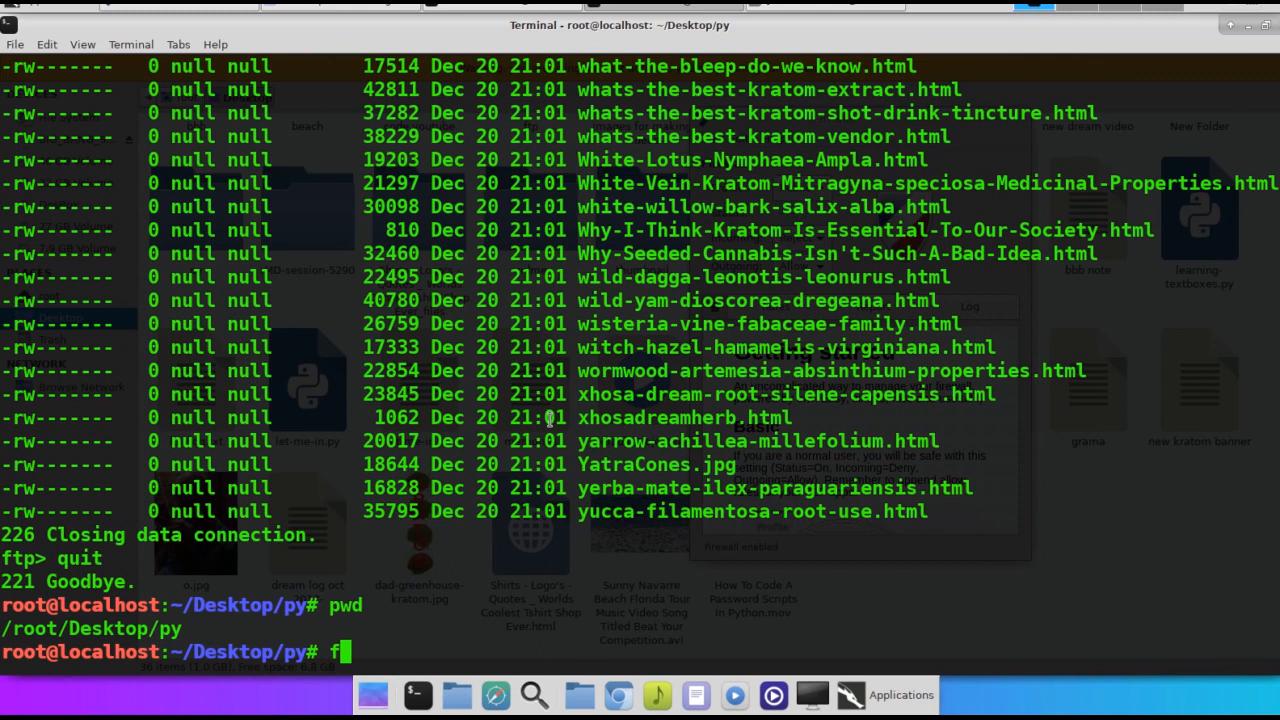
pyautogui.write('tp -i')
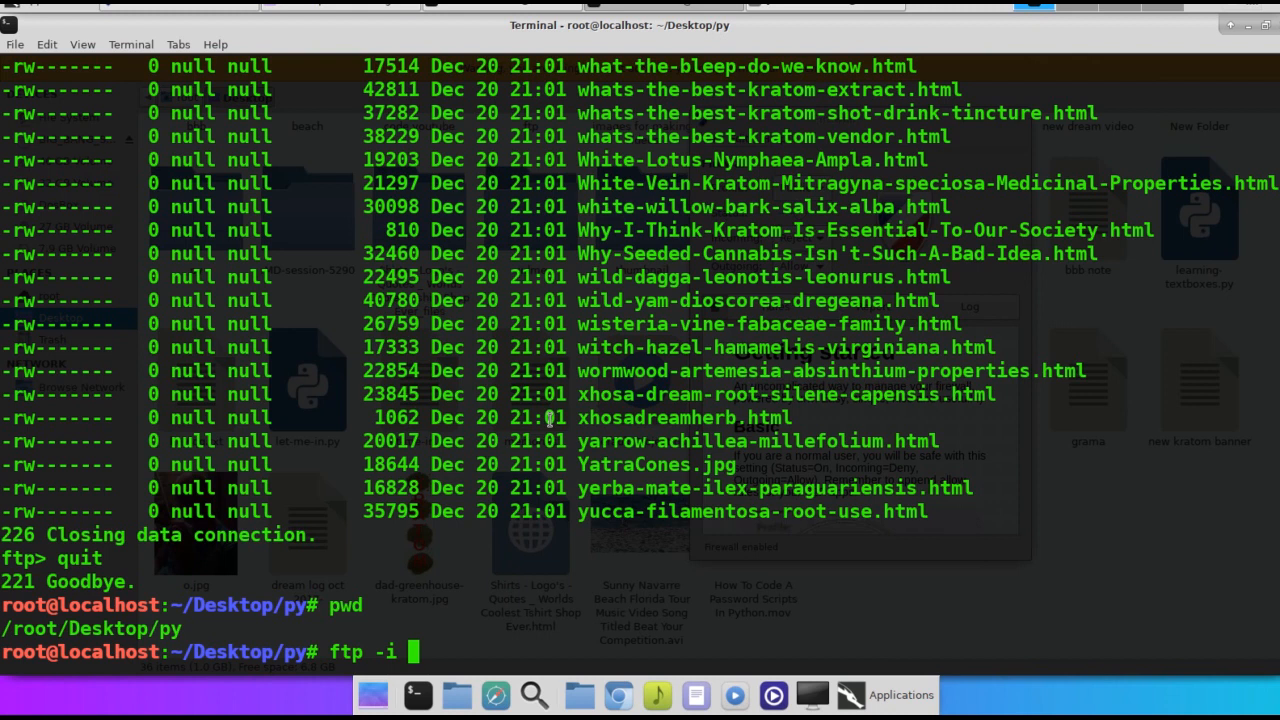
pyautogui.write('1')
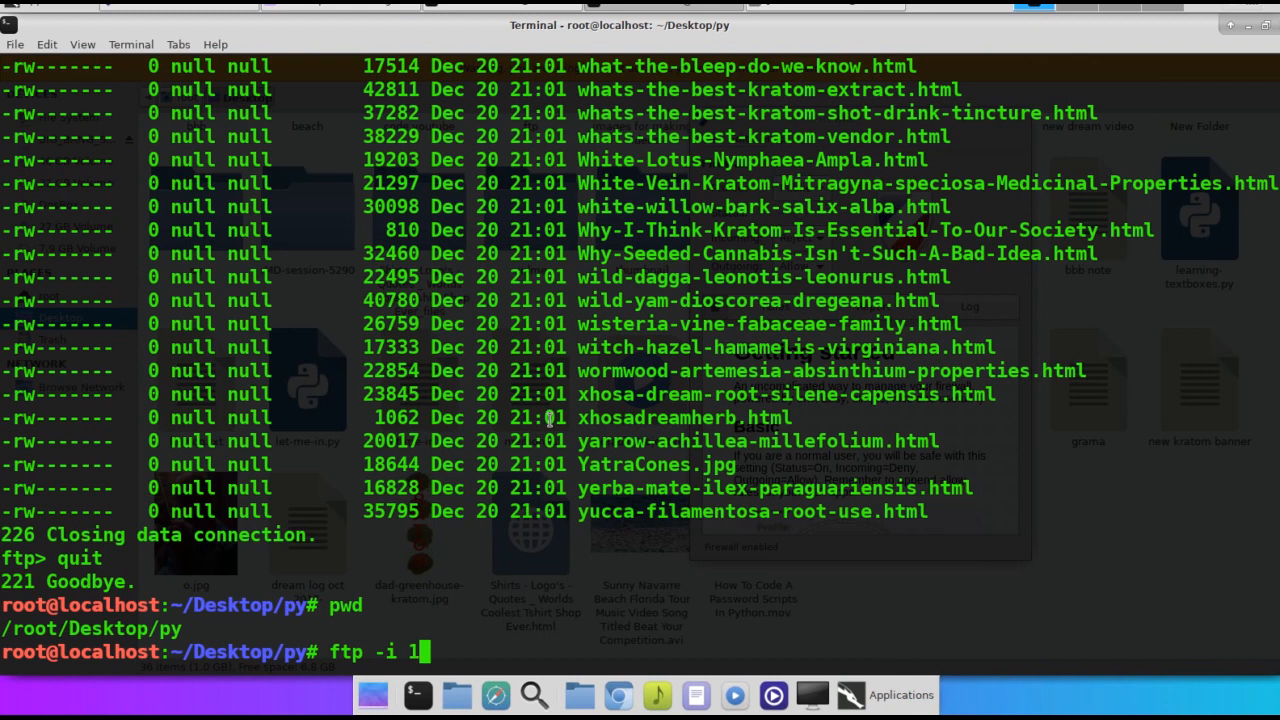
pyautogui.write('92.168.1.102 2121')
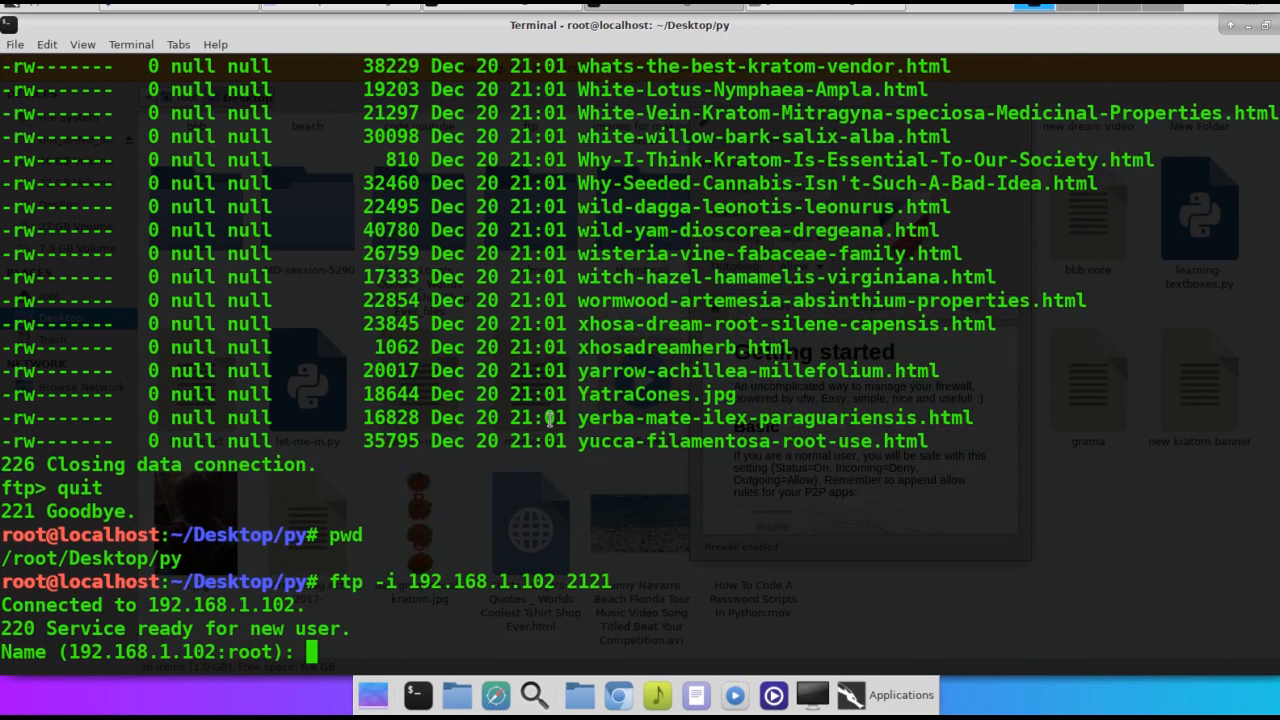
# Log in to the FTP server as user scott and switch to binary transfer mode
pyautogui.write('scott')
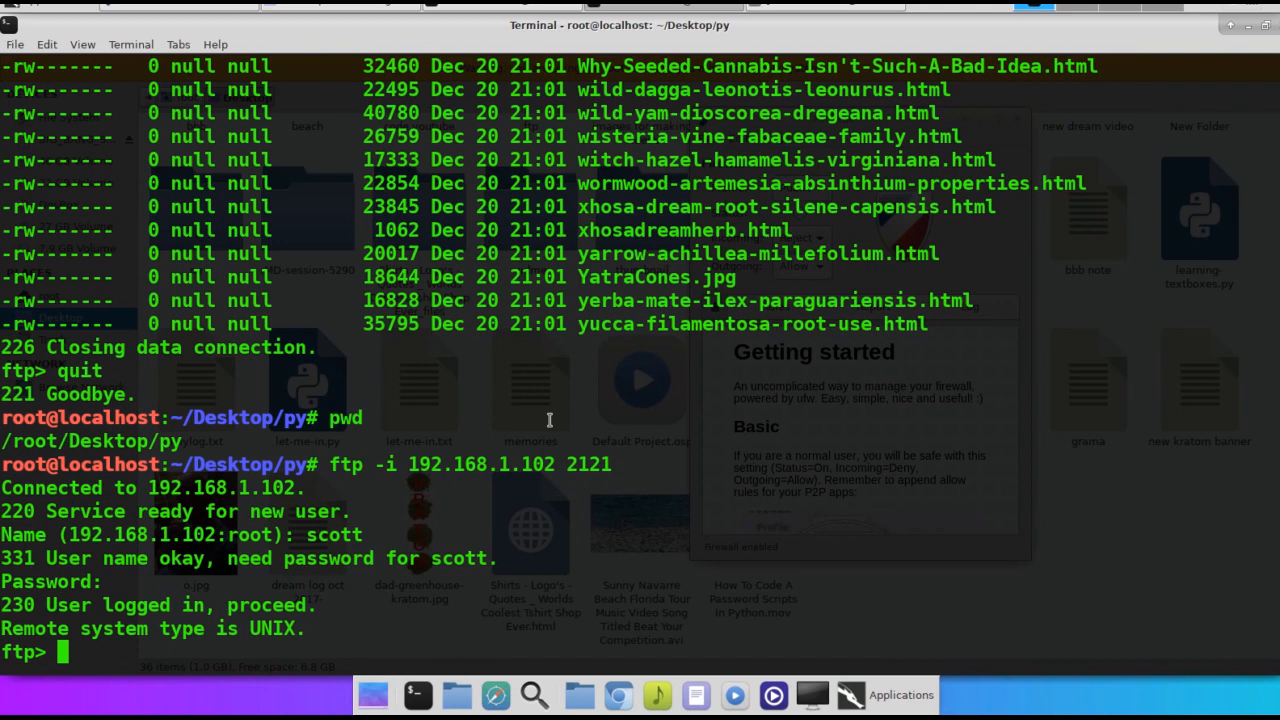
pyautogui.write('binary')
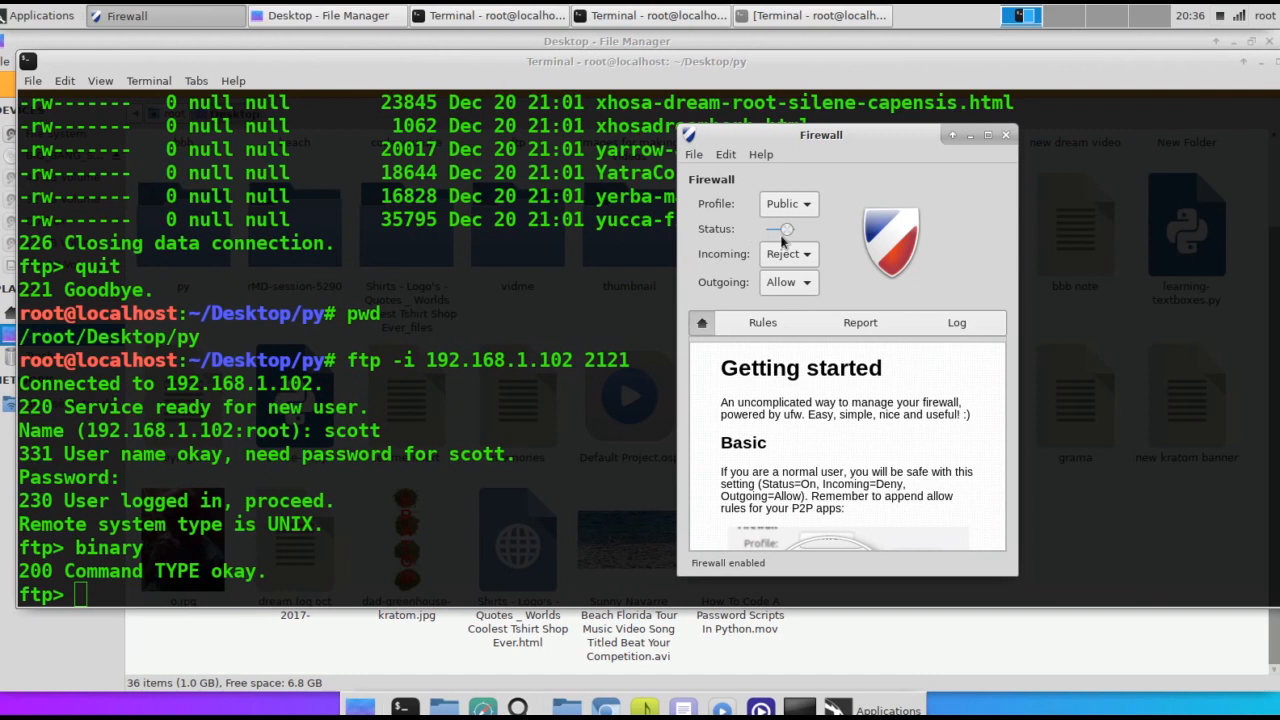
pyautogui.moveTo(780, 240)
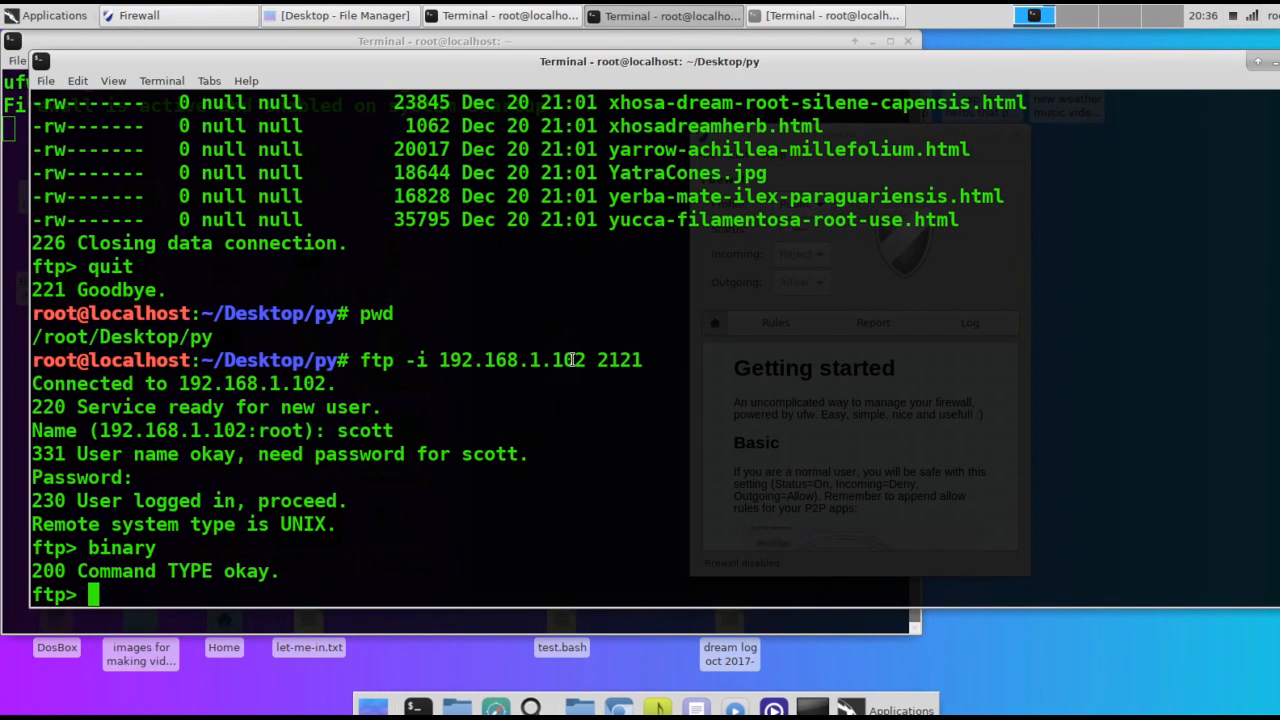
# List the remote files and set the local directory to /root/Desktop/py with lcd
pyautogui.write('d')
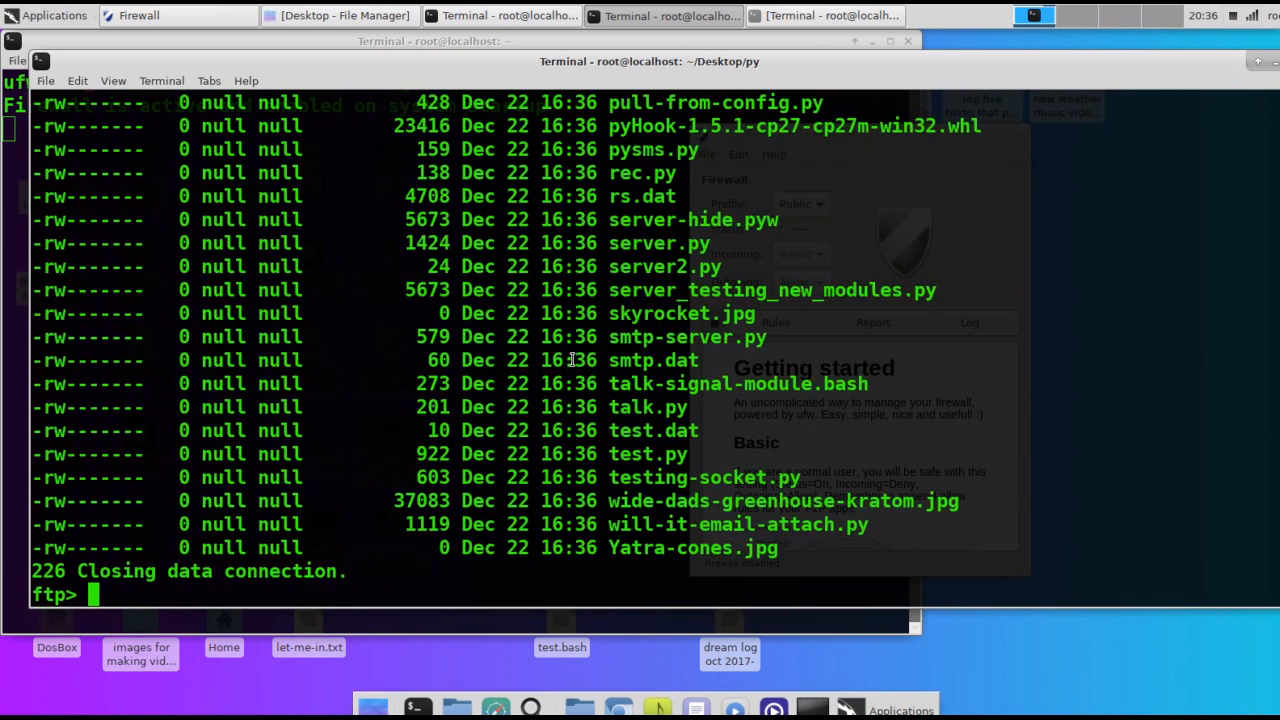
pyautogui.write('l')
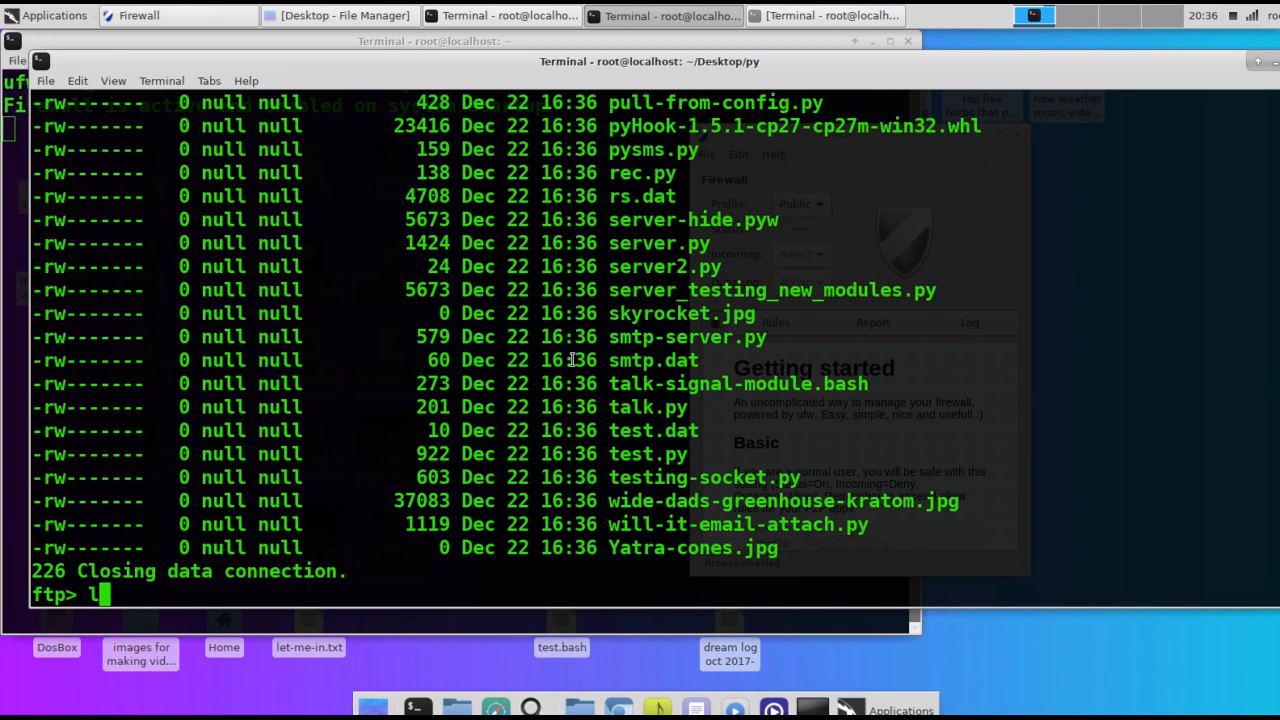
pyautogui.write('lcd')
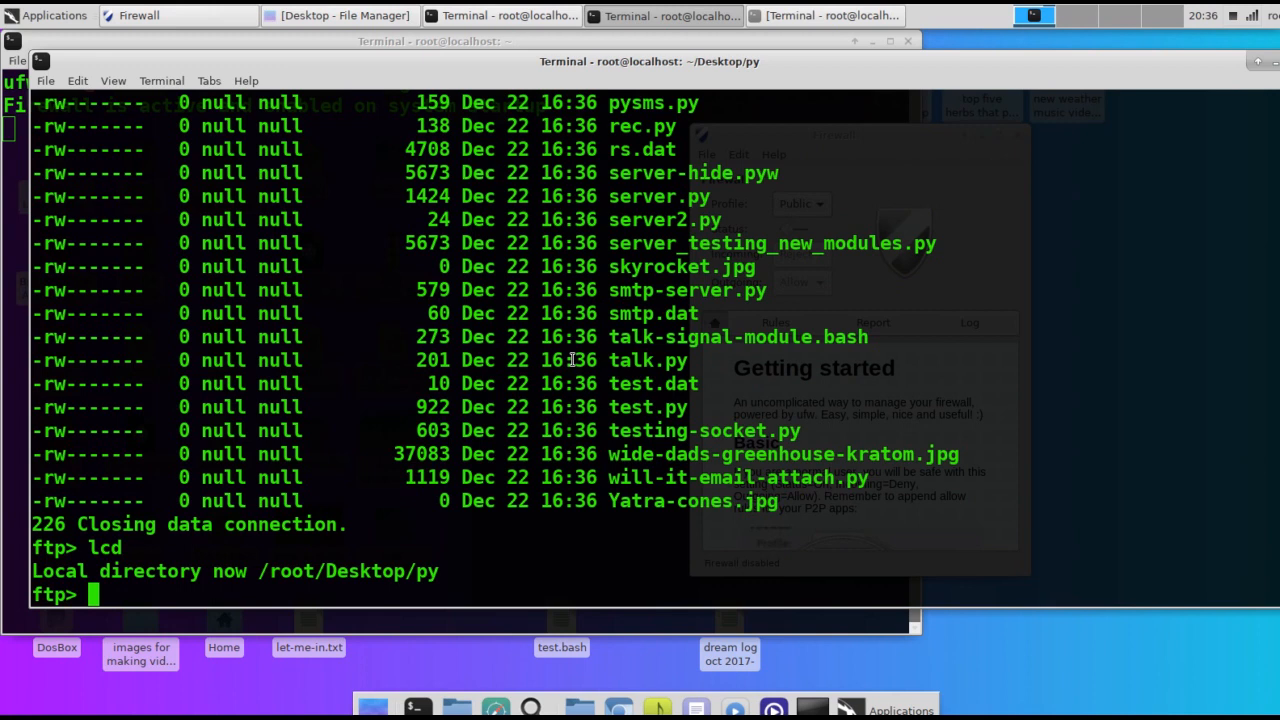
# Start uploading all local files to the server with mput *.*
pyautogui.write('mput')
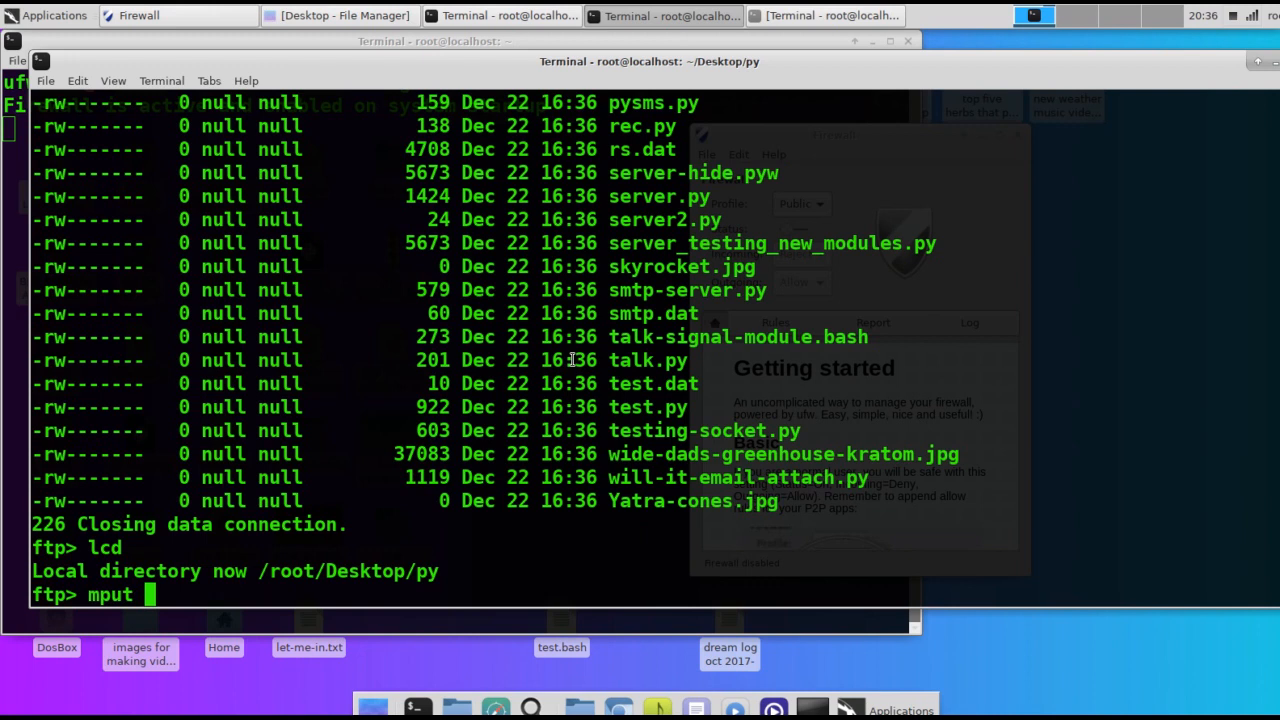
pyautogui.write('*.p')
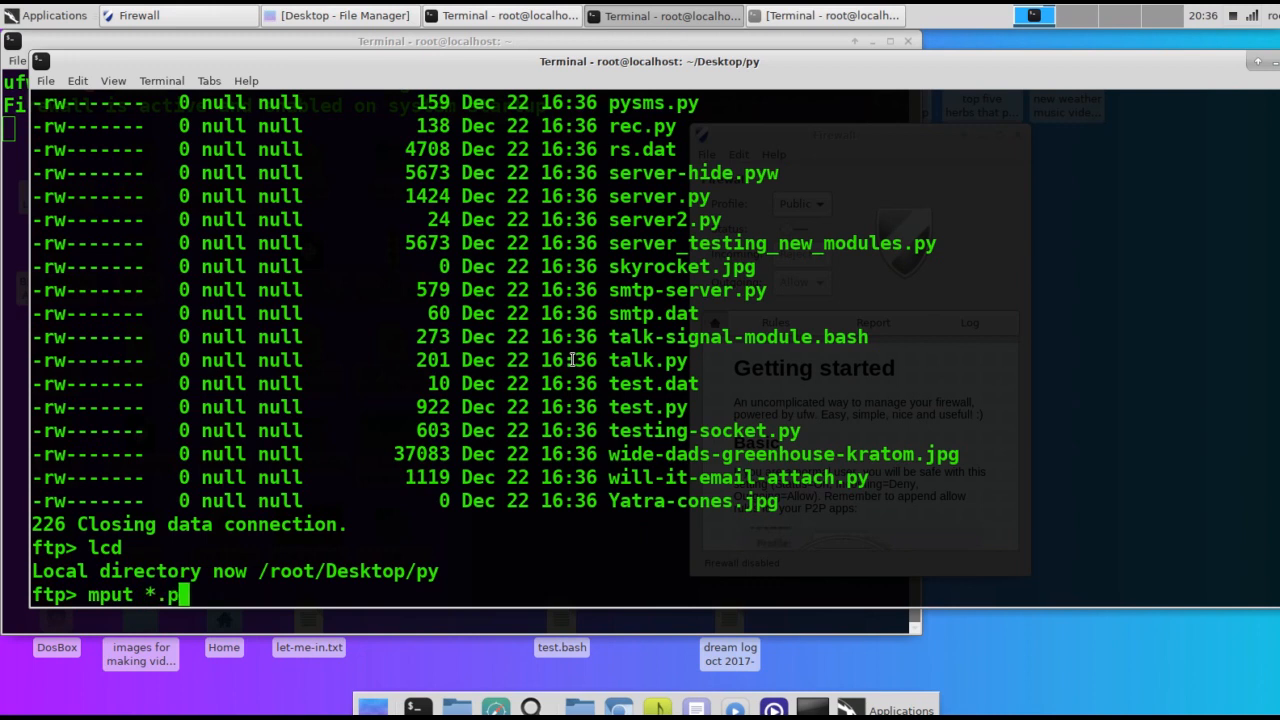
pyautogui.write('*')
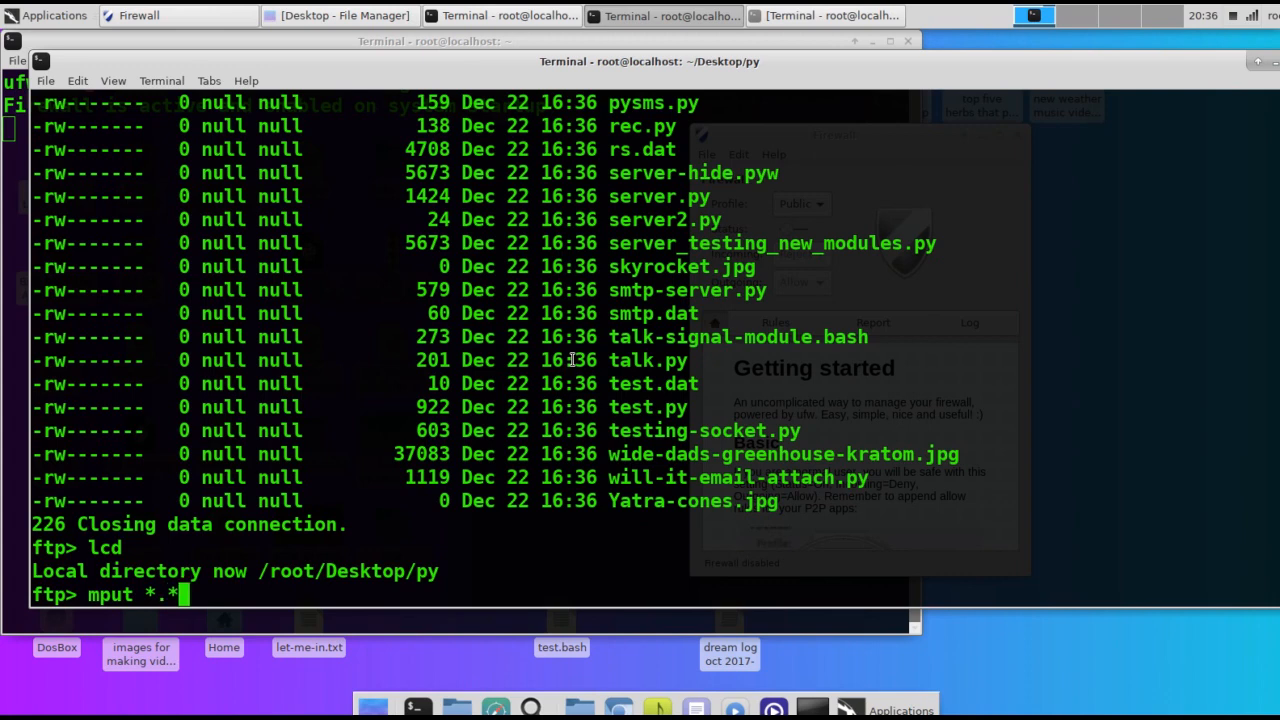
pyautogui.press('Return')
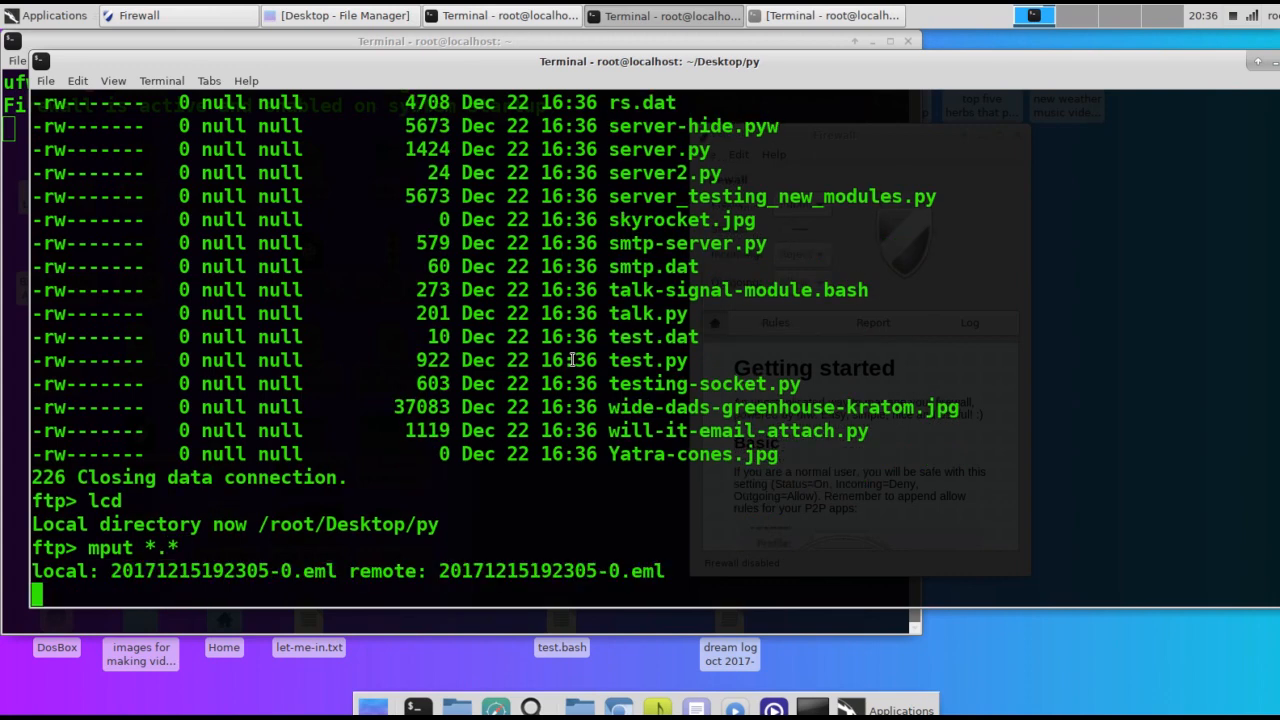
# Scroll through the mput transfer output until will-it-email-attach.py finishes uploading
pyautogui.scroll(-3)
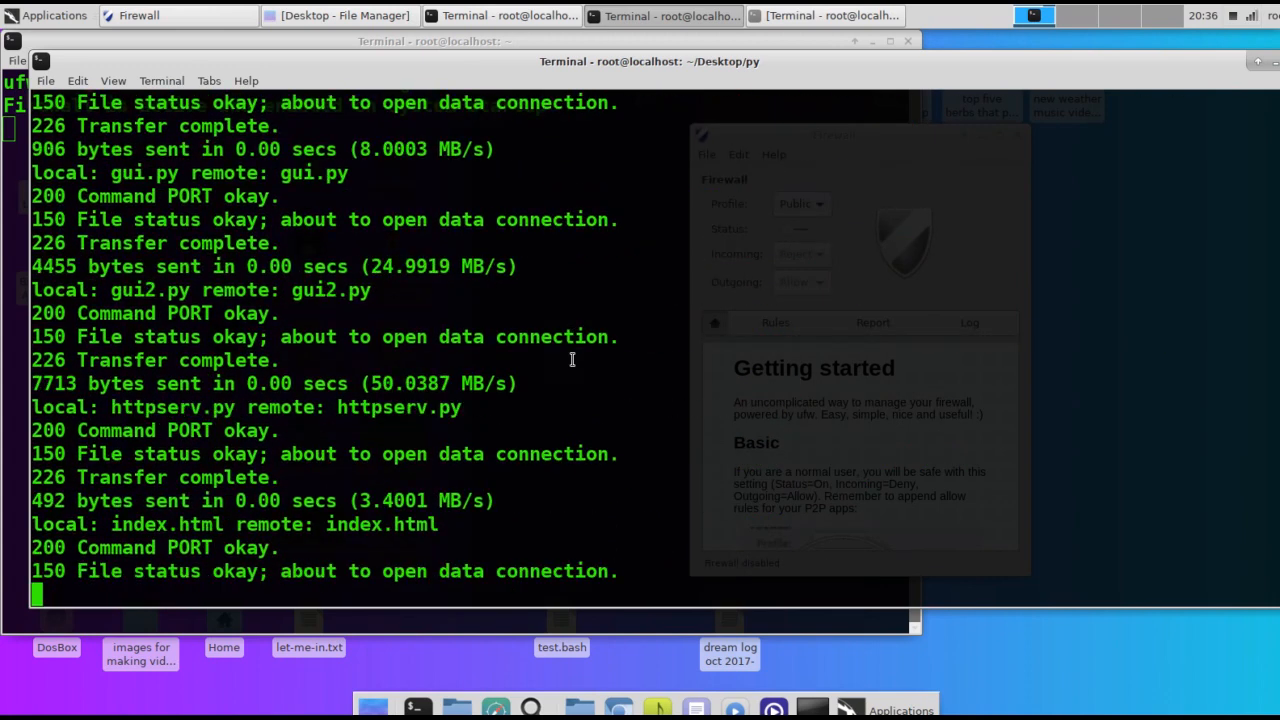
pyautogui.scroll(-3)
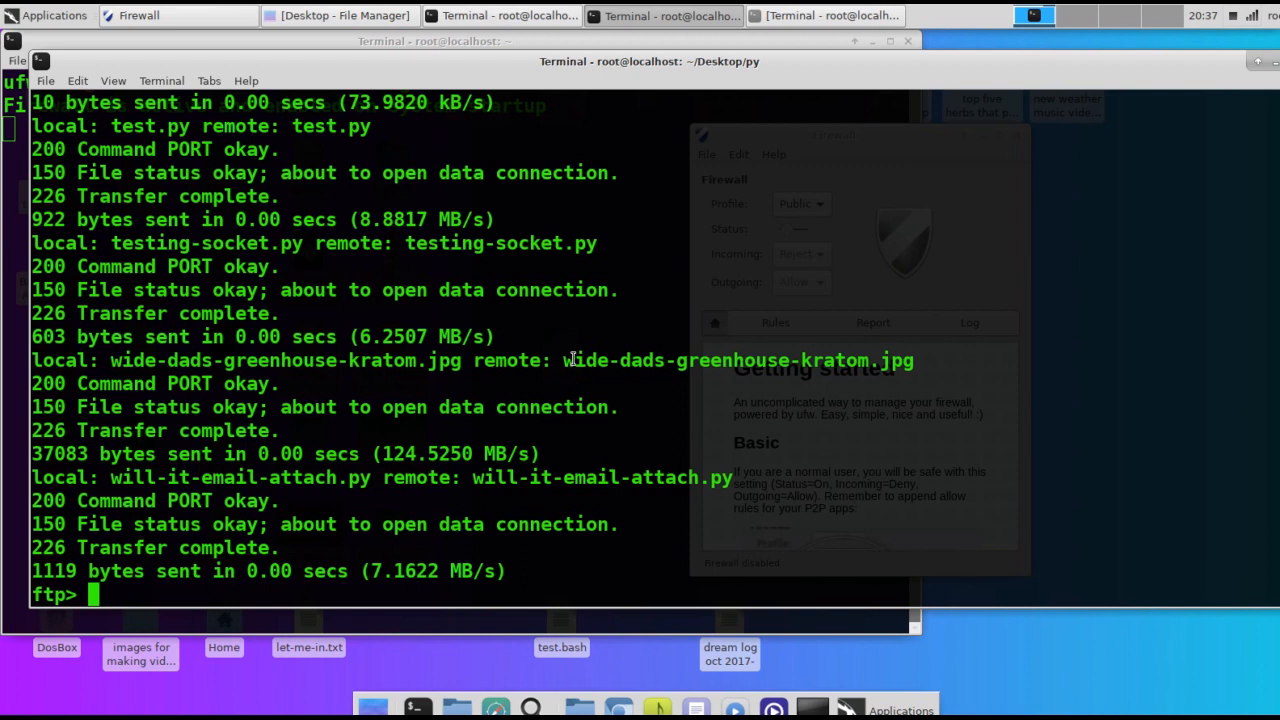
# Display the ftp help command list
pyautogui.write('h')
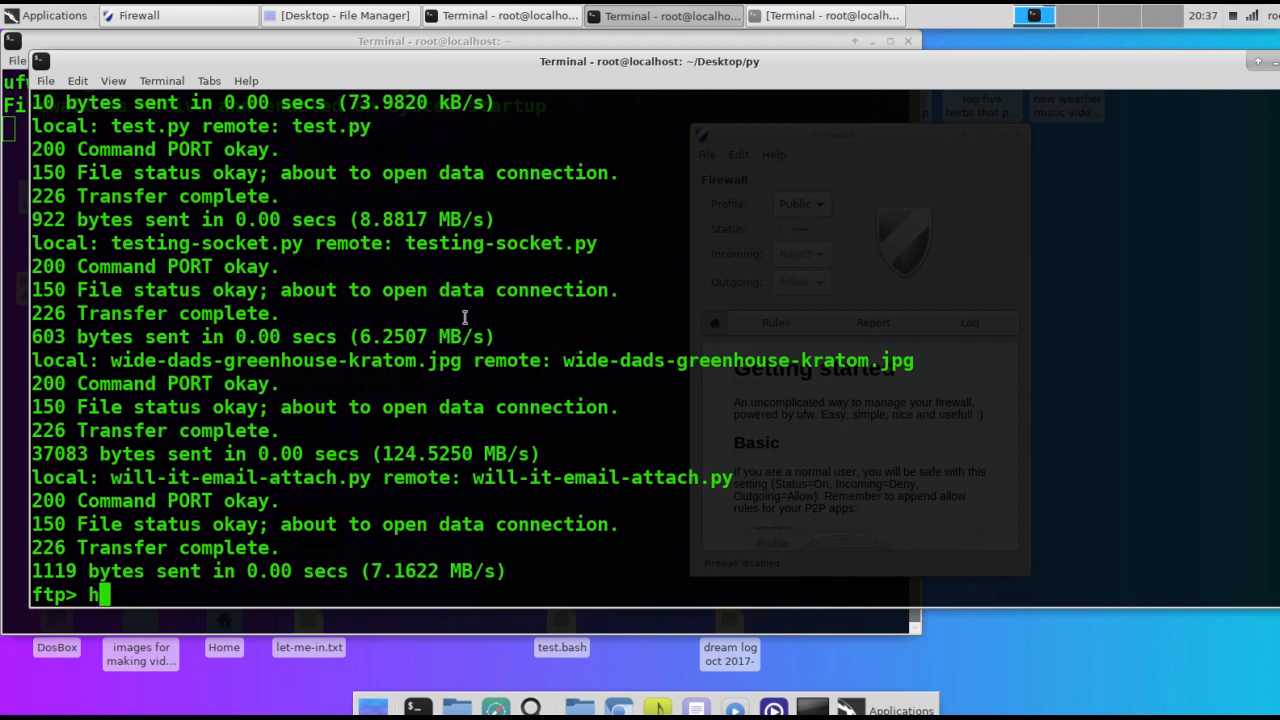
pyautogui.write('elp')
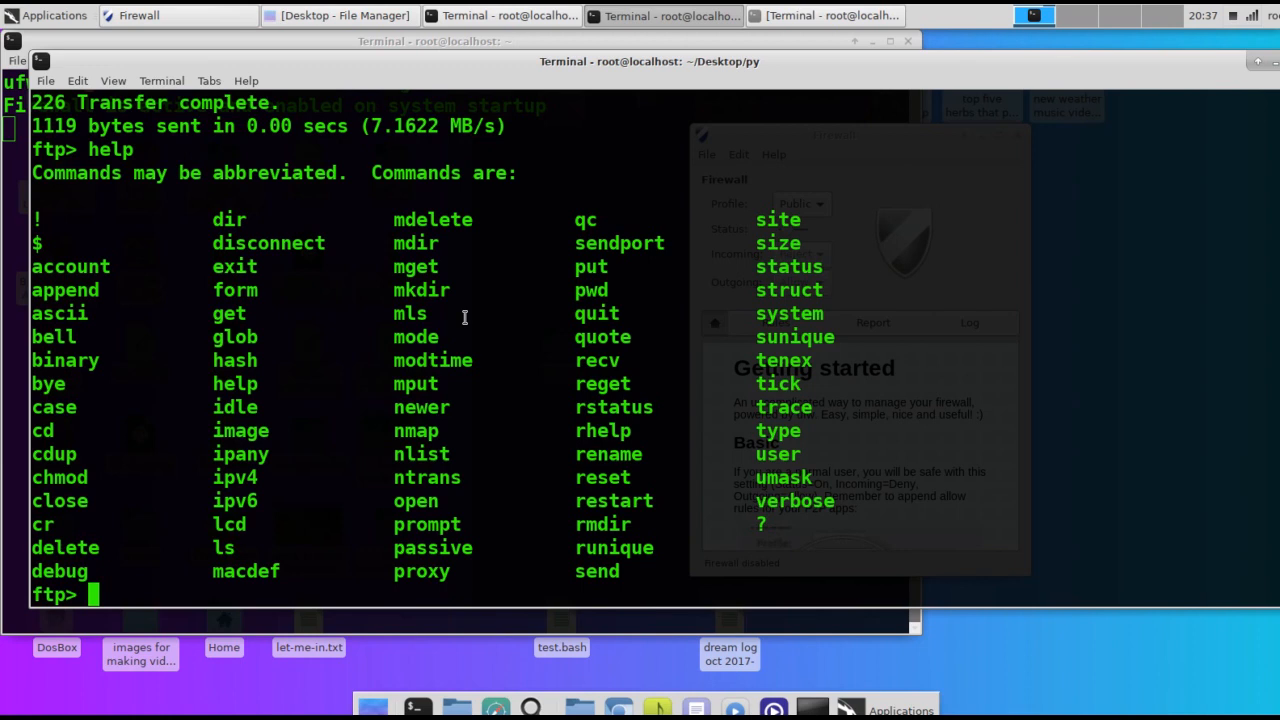
# Try out get filename, put onefile and mget/mput *.* commands at the prompt, then erase them
pyautogui.write('g')
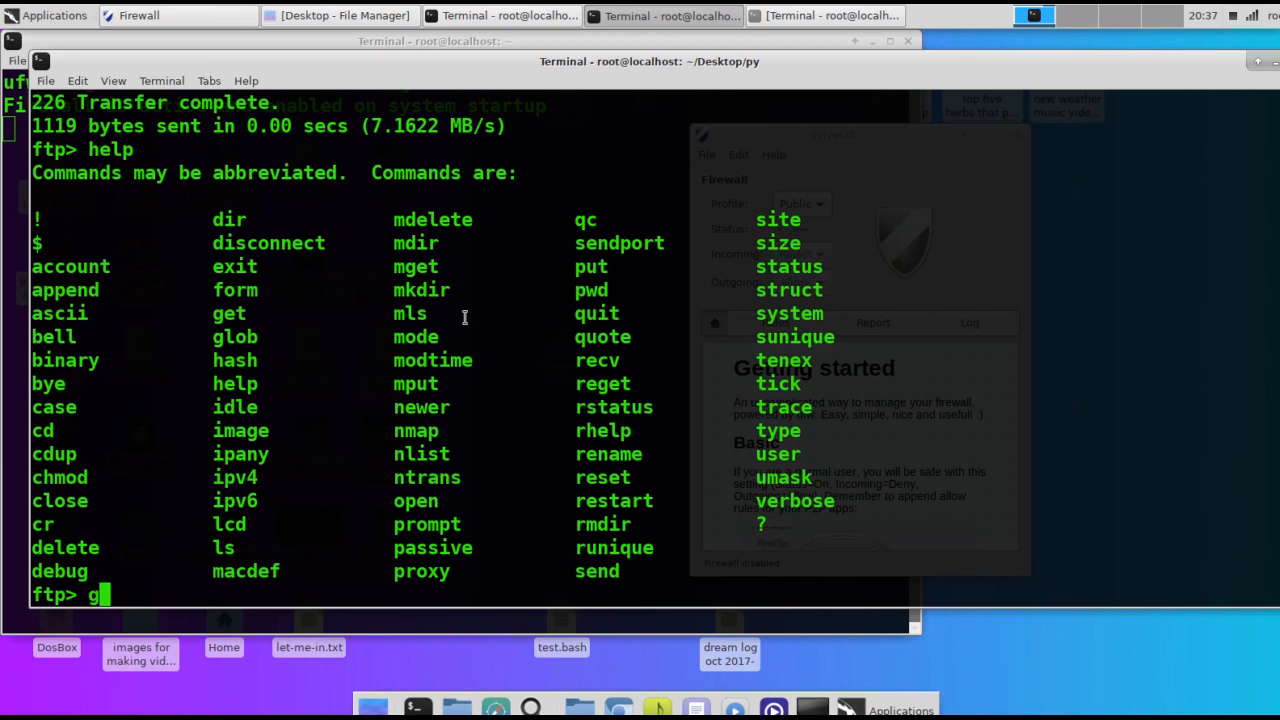
pyautogui.write('et filename.')
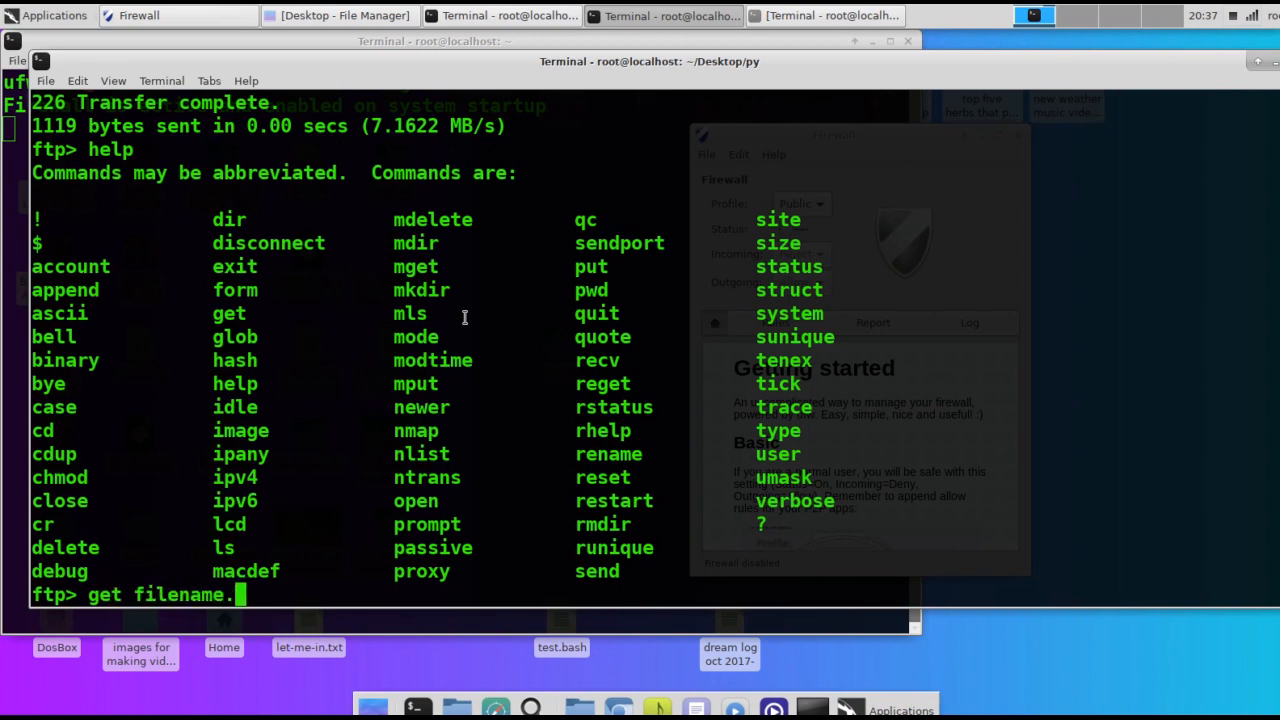
pyautogui.write('ex')
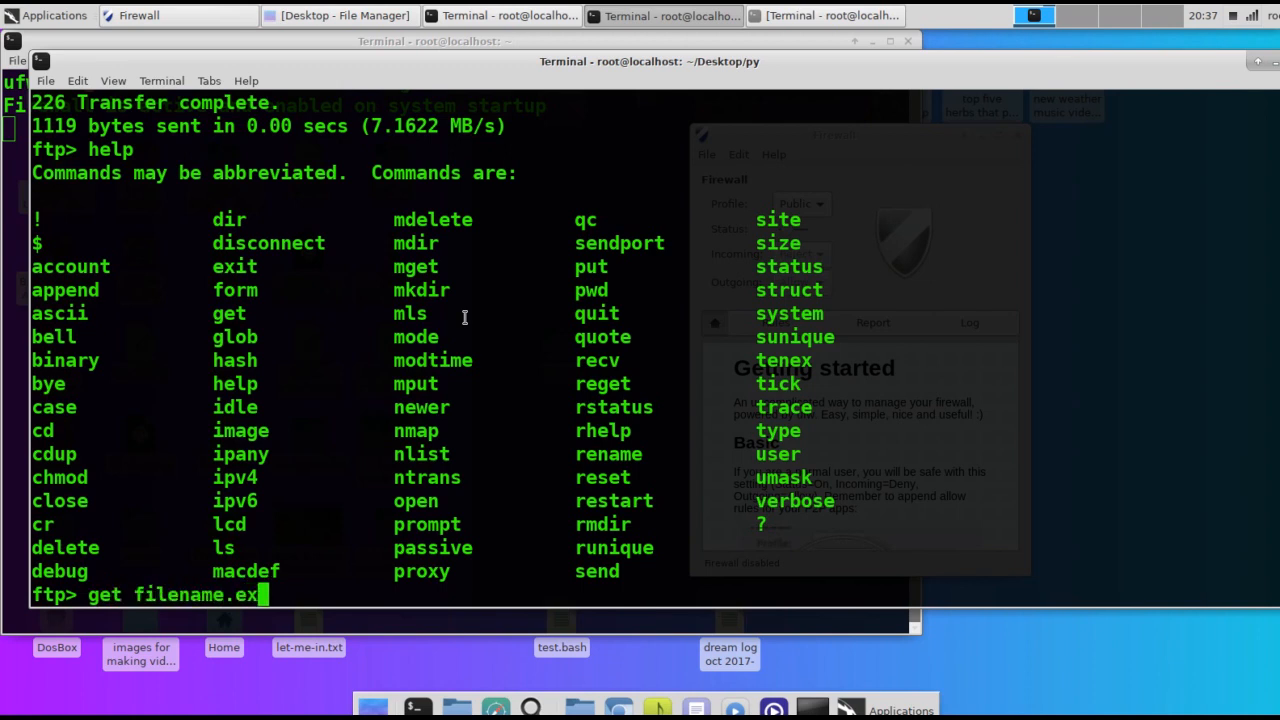
pyautogui.write('put o')
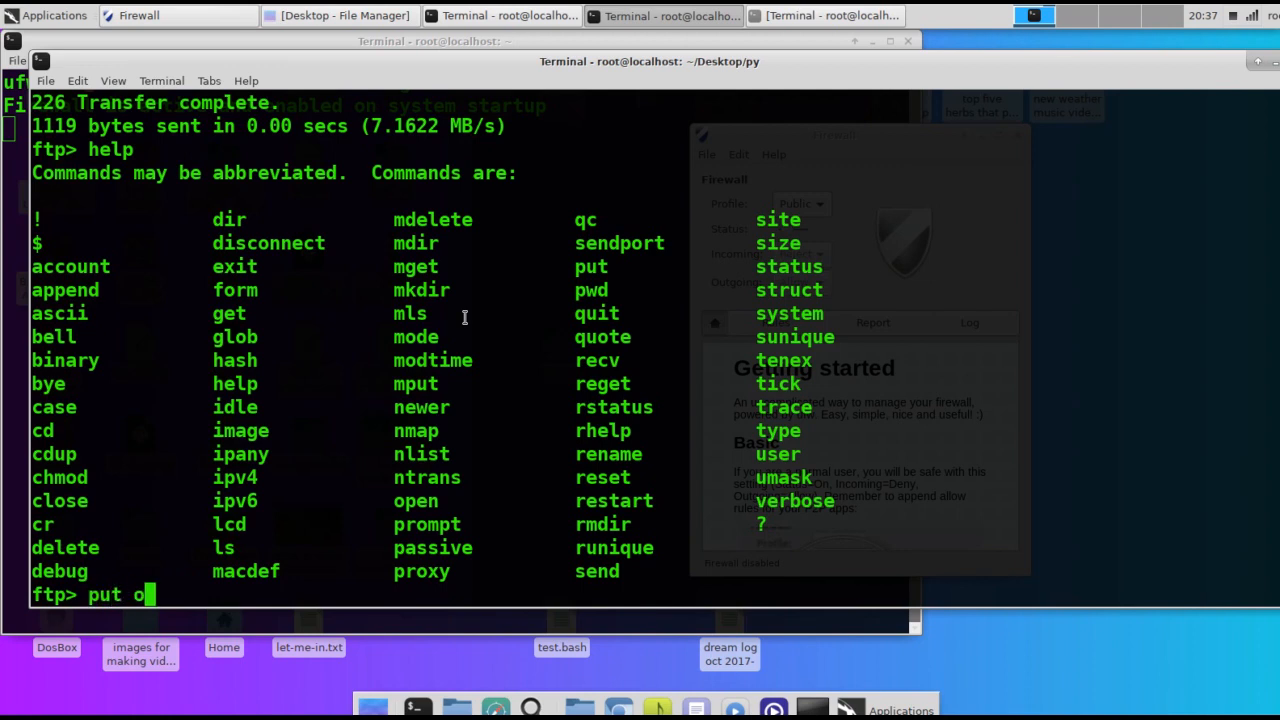
pyautogui.write('nefile.')
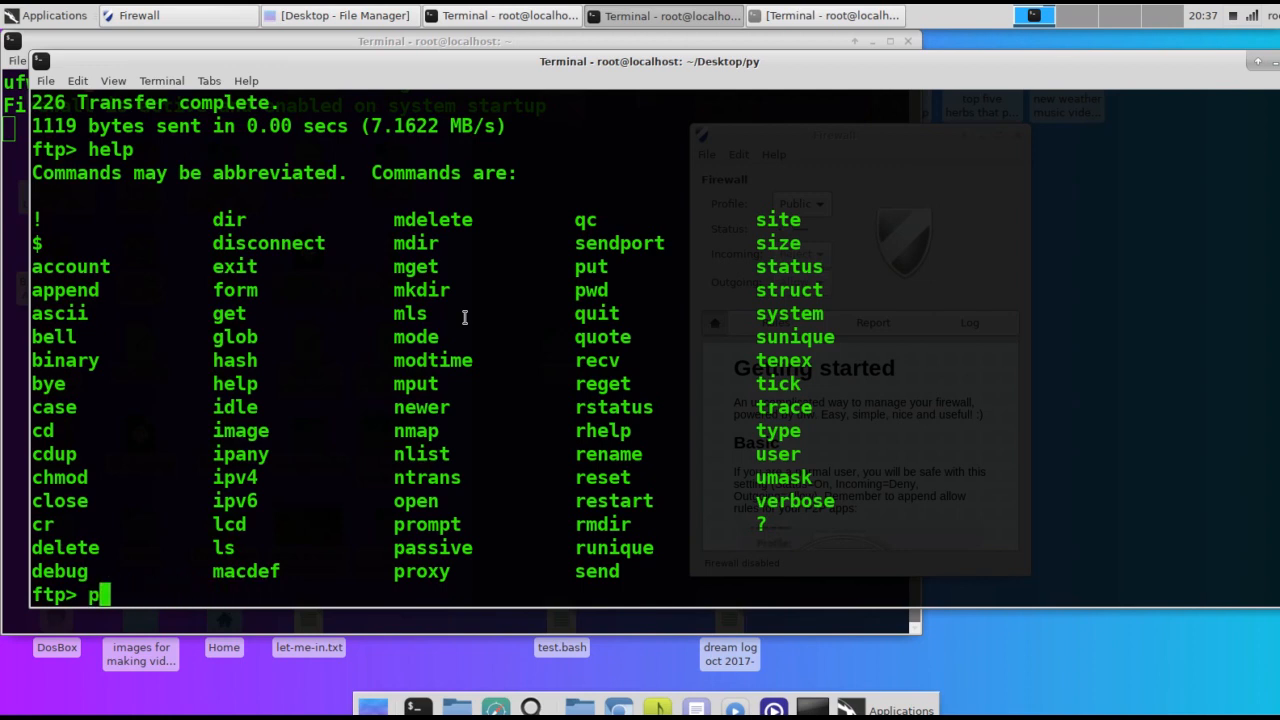
pyautogui.write('mget *.*')
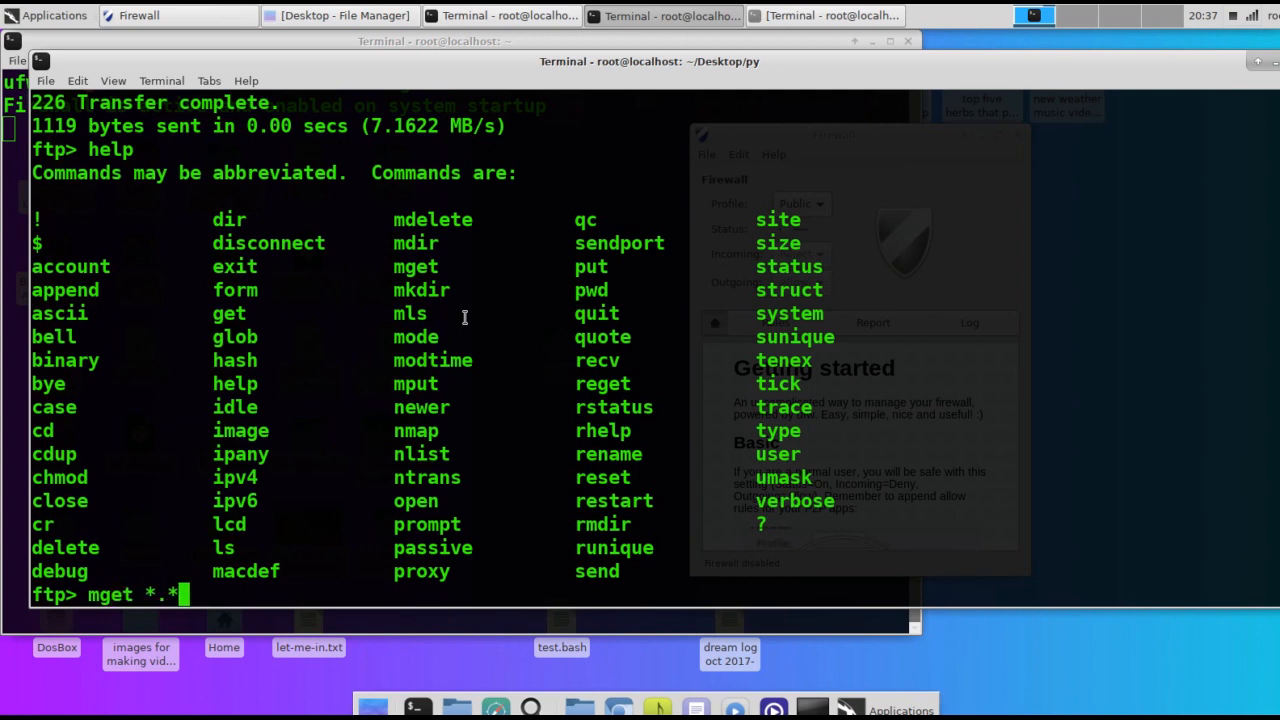
pyautogui.press('BackSpace')
pyautogui.write('pu')
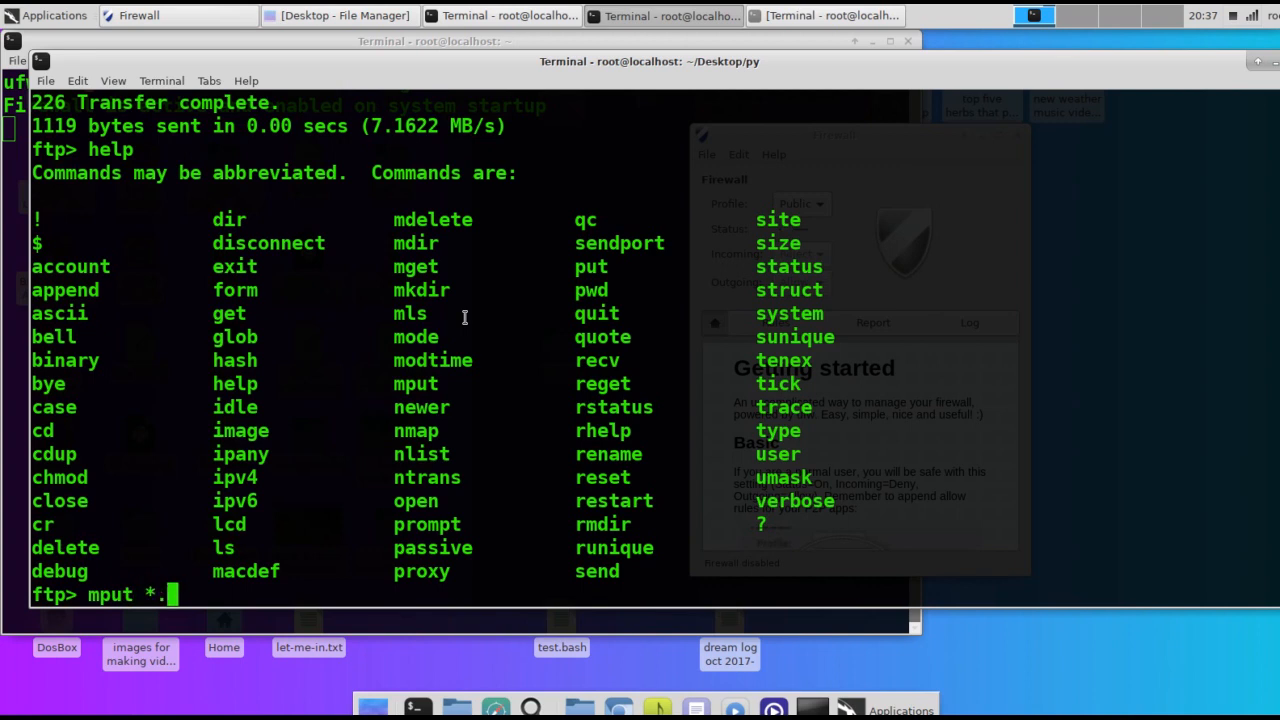
pyautogui.write('*')
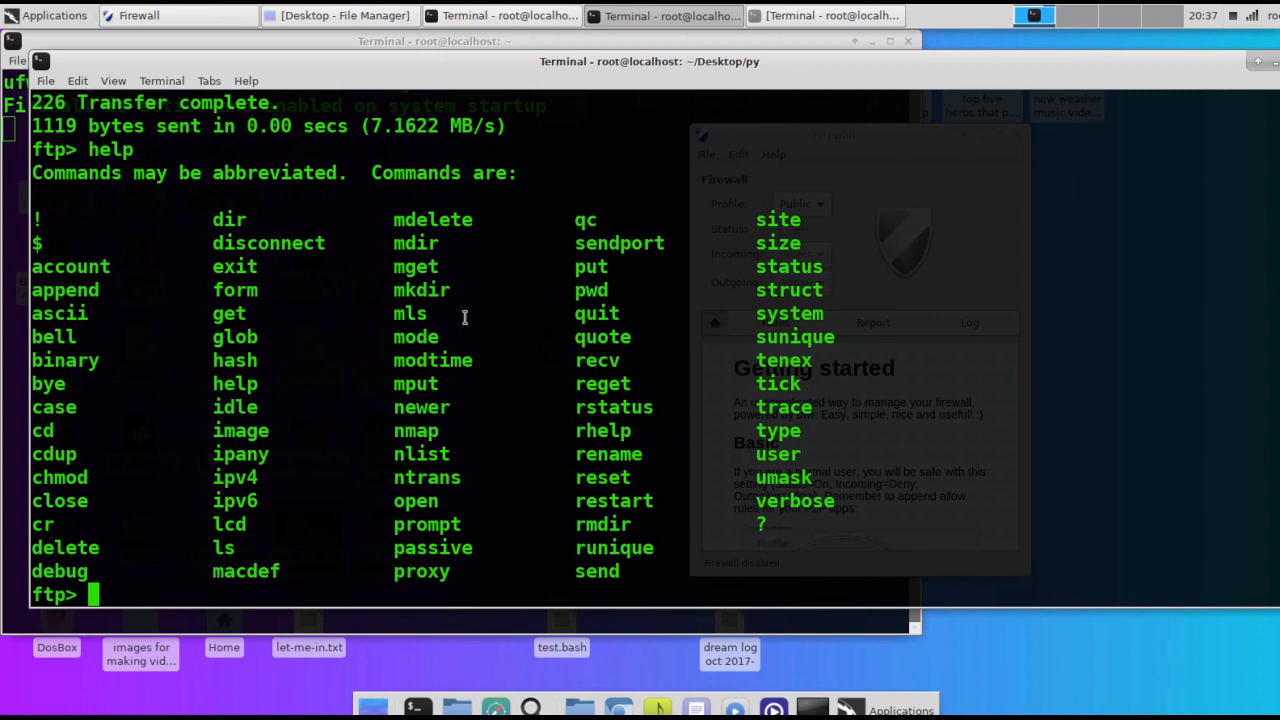
pyautogui.write('mk')
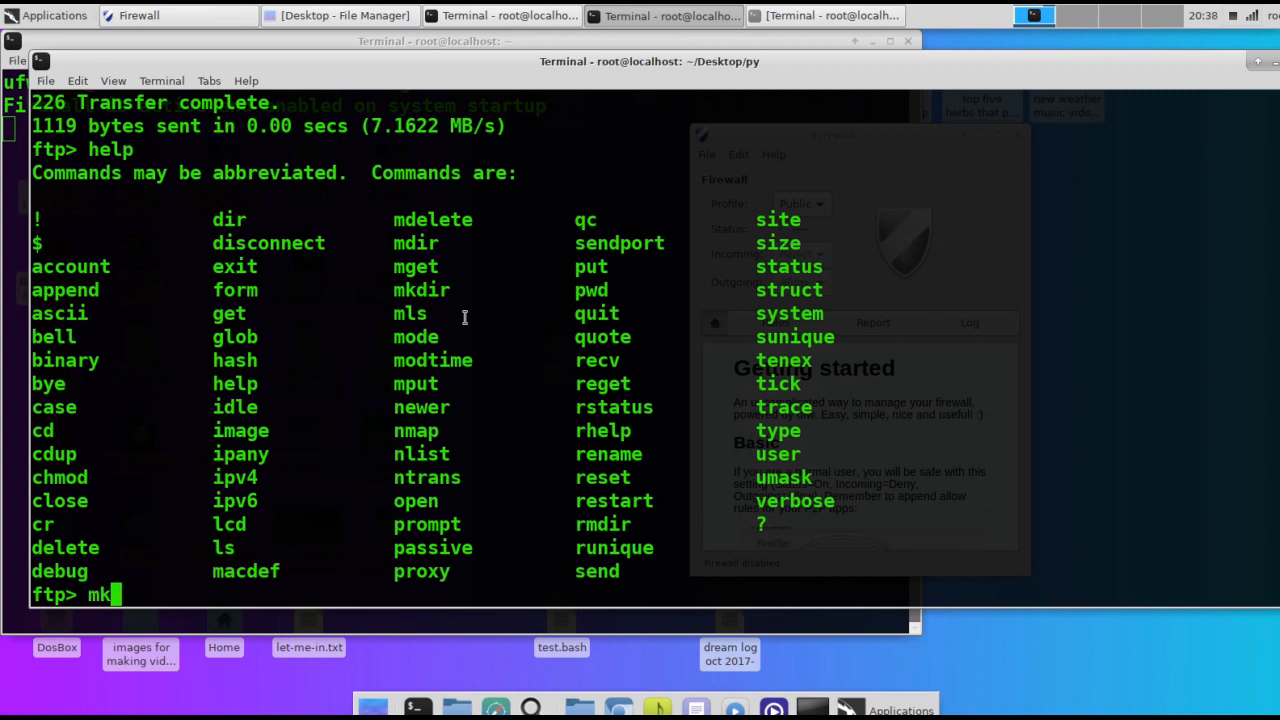
pyautogui.write('dir')
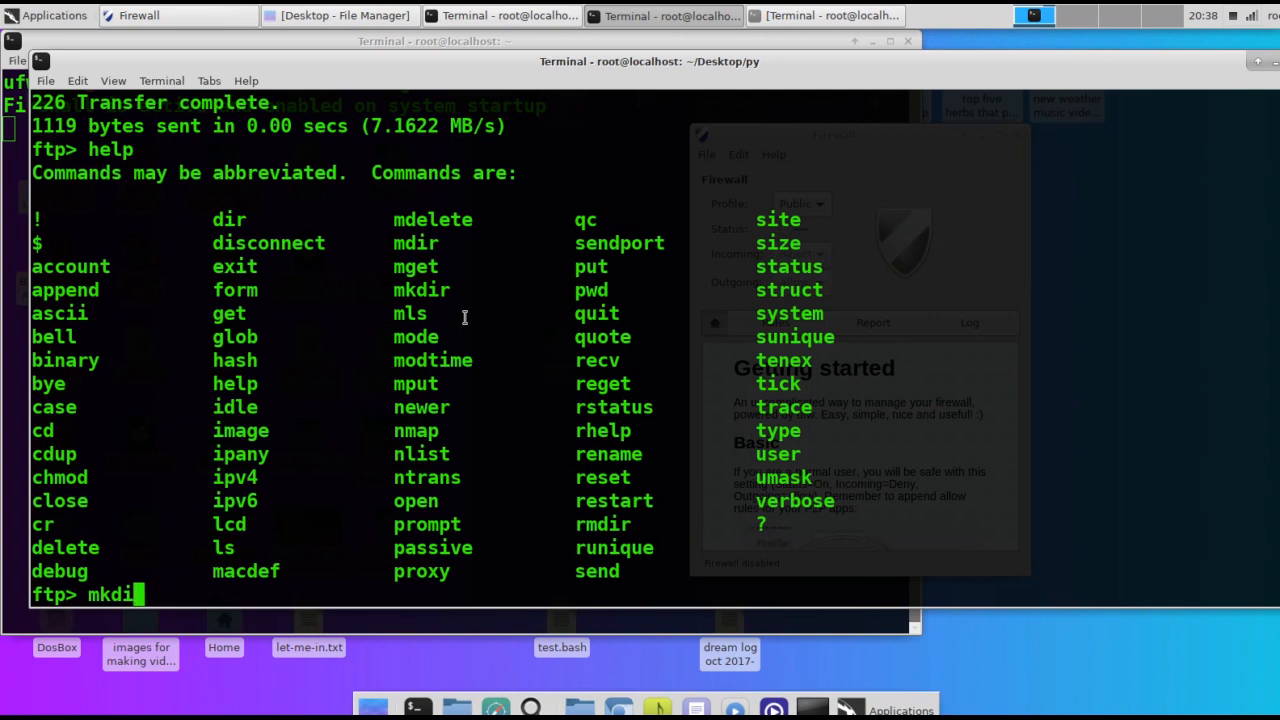
pyautogui.press('BackSpace')
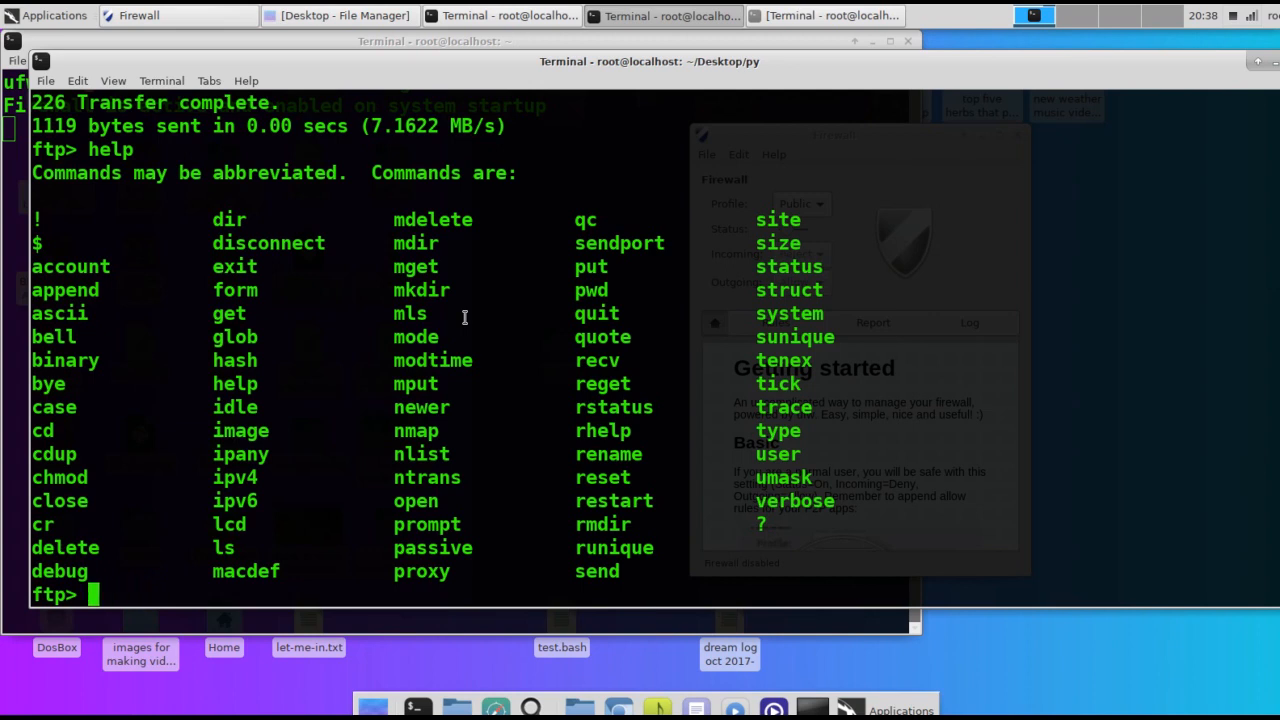
pyautogui.write('o')
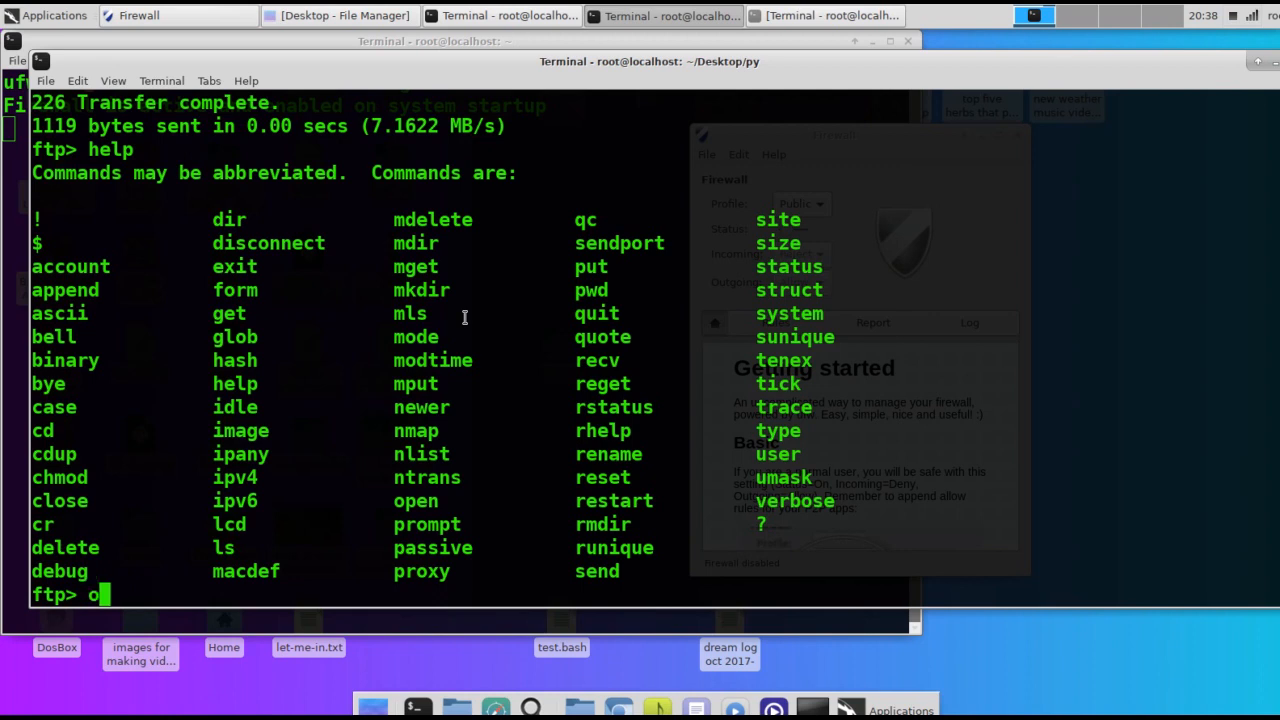
pyautogui.write('pen 192.1')
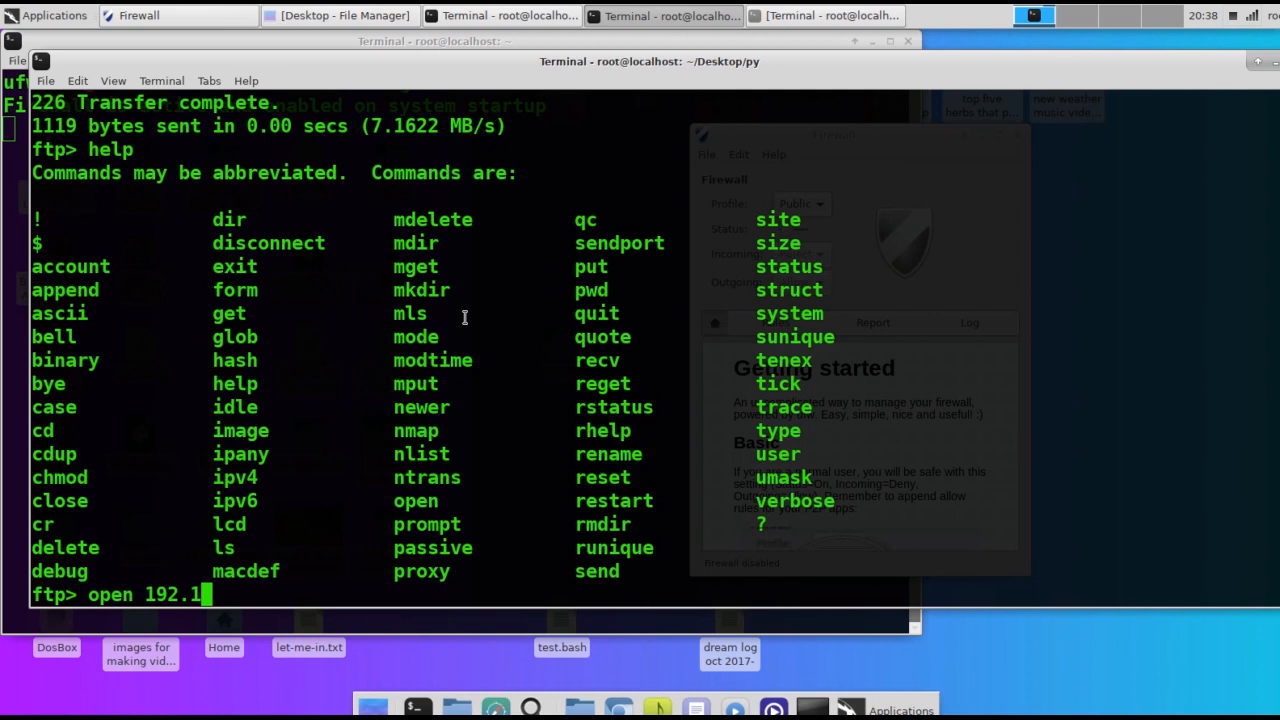
pyautogui.write('68.1.102 21')
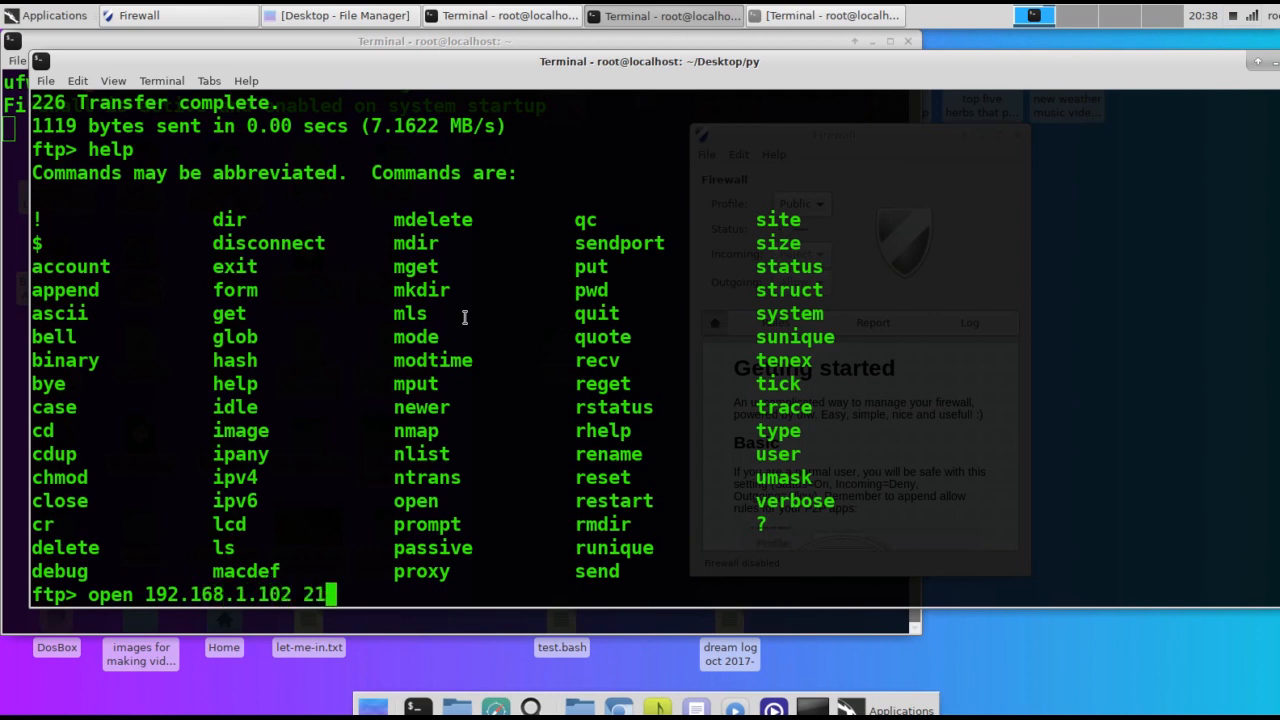
pyautogui.write('2')
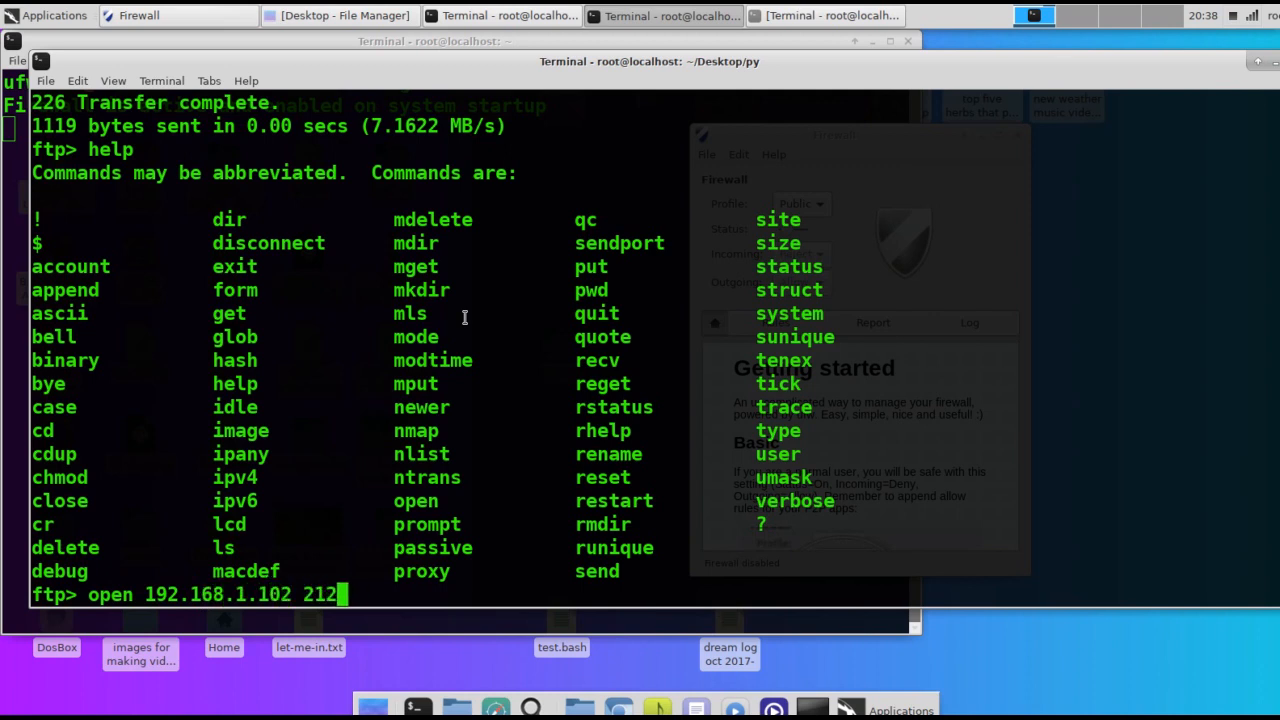
pyautogui.press('BackSpace')
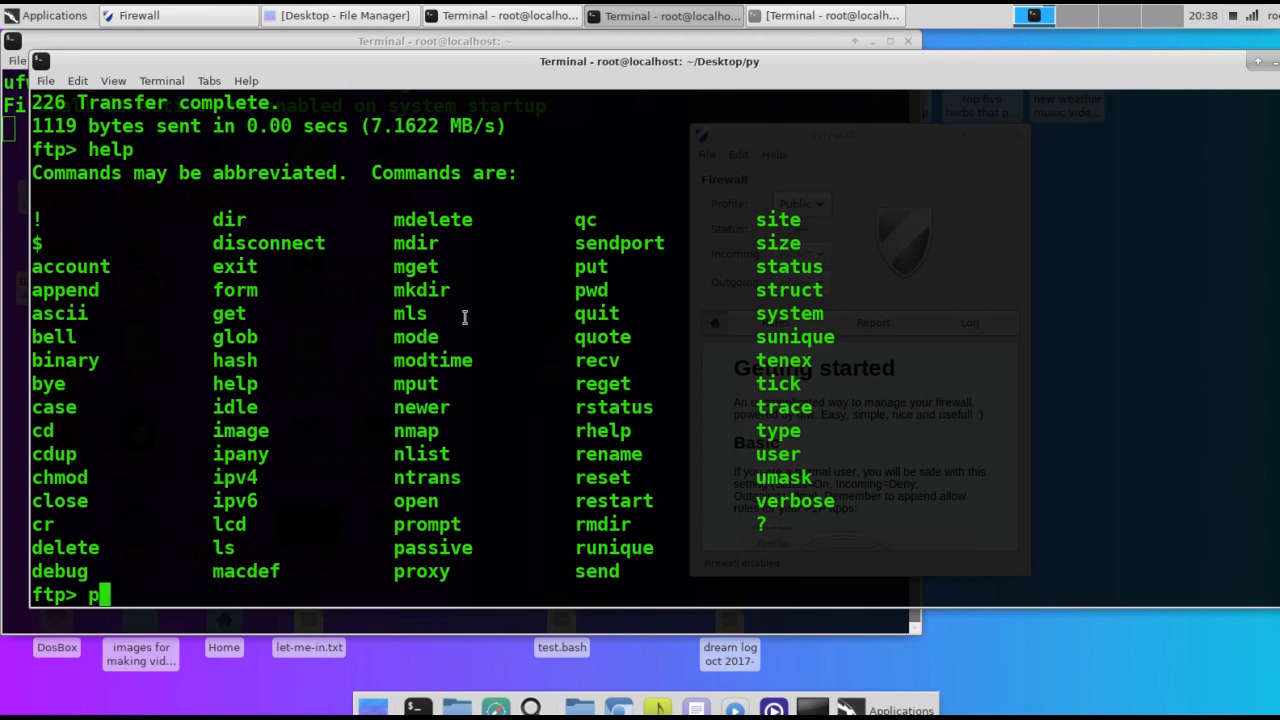
pyautogui.write('pwd')
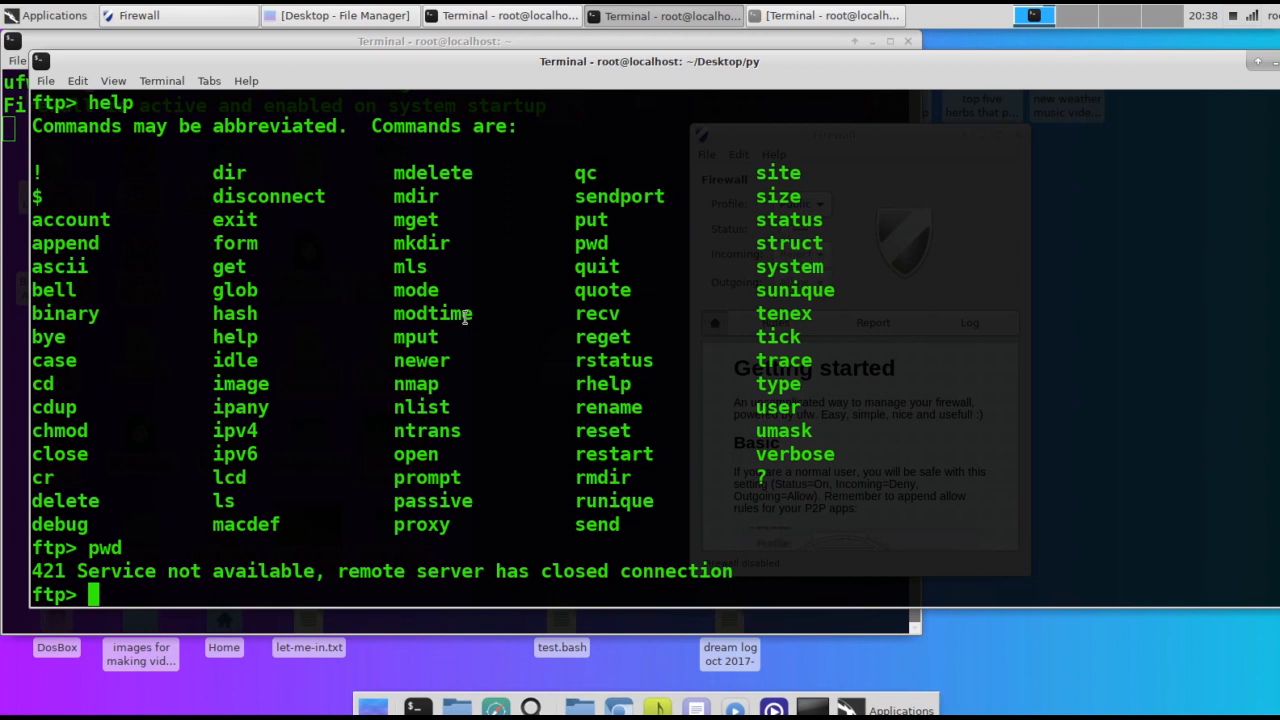
pyautogui.moveTo(208, 38)
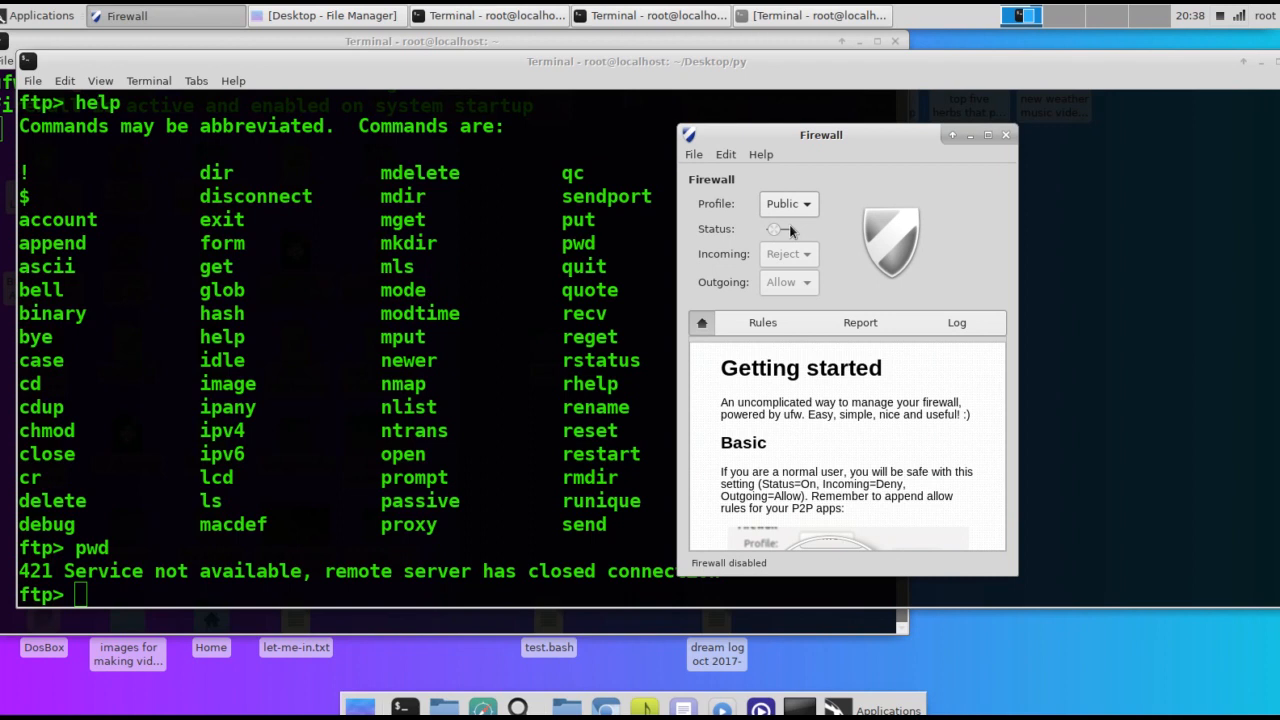
# Turn the Gufw firewall on for the Public profile, rejecting incoming and allowing outgoing
pyautogui.click(780, 228)
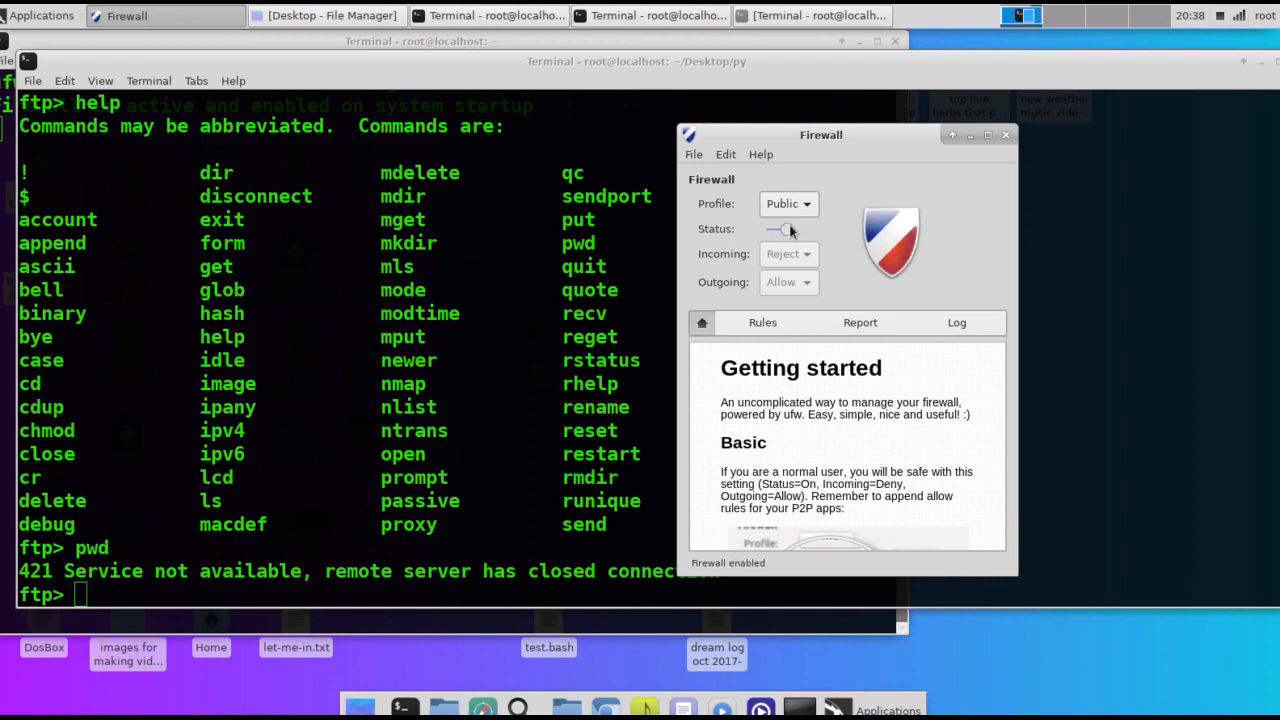
pyautogui.click(784, 228)
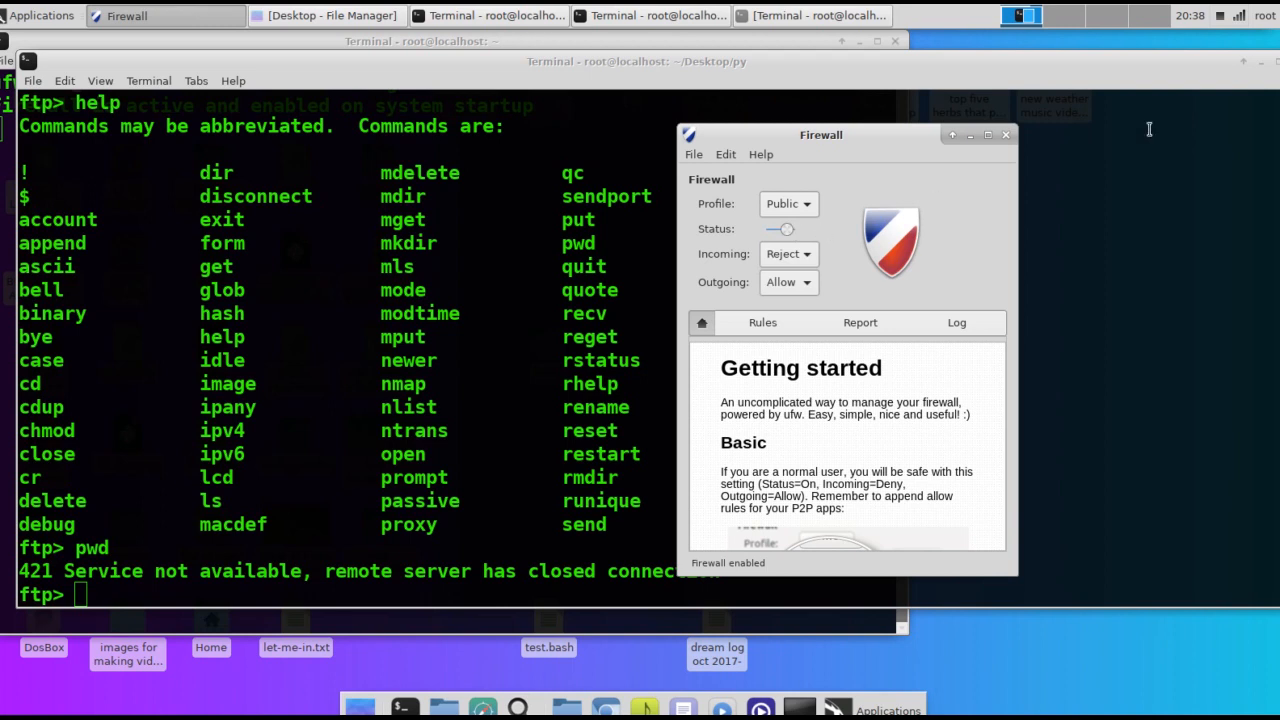